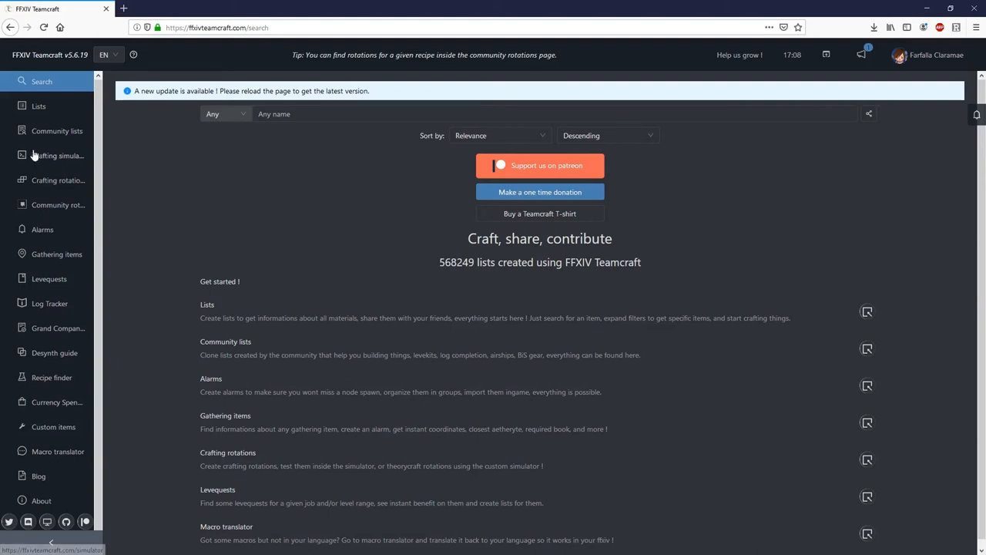
{"action": "mouse_move", "coordinate": [54, 154]}
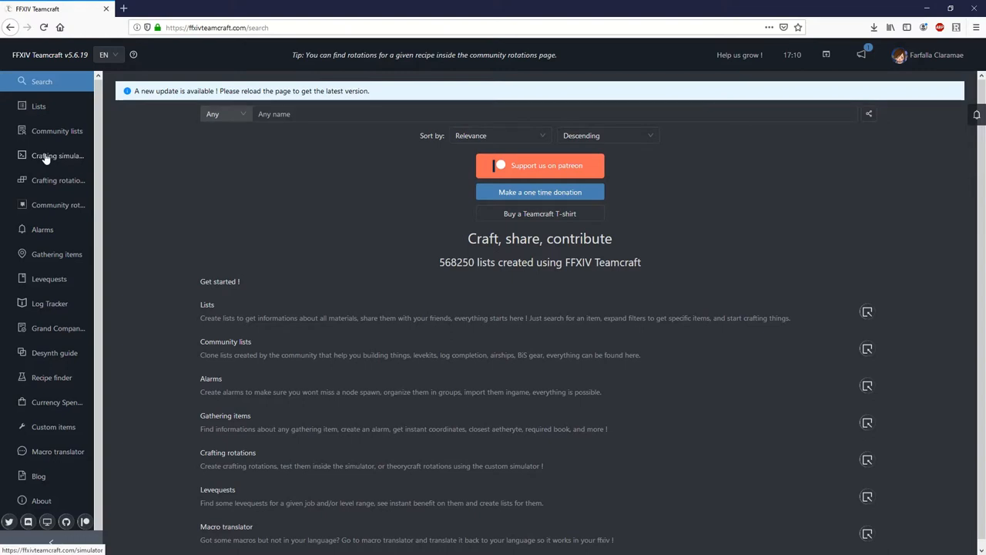
Start a new simulator rotation by searching 'grade 2' and choosing Grade 2 Tincture of Strength.
{"action": "left_click", "coordinate": [55, 156]}
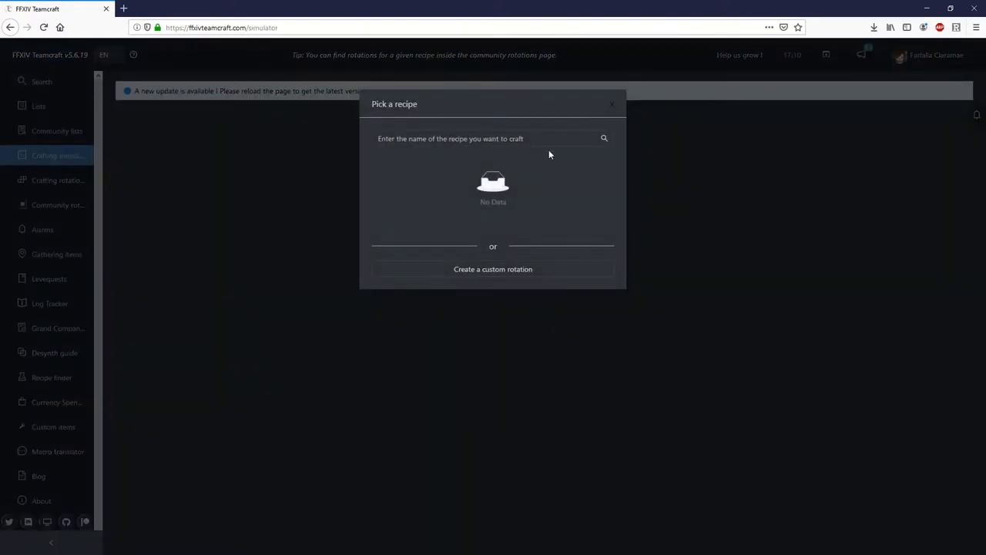
{"action": "left_click", "coordinate": [478, 139]}
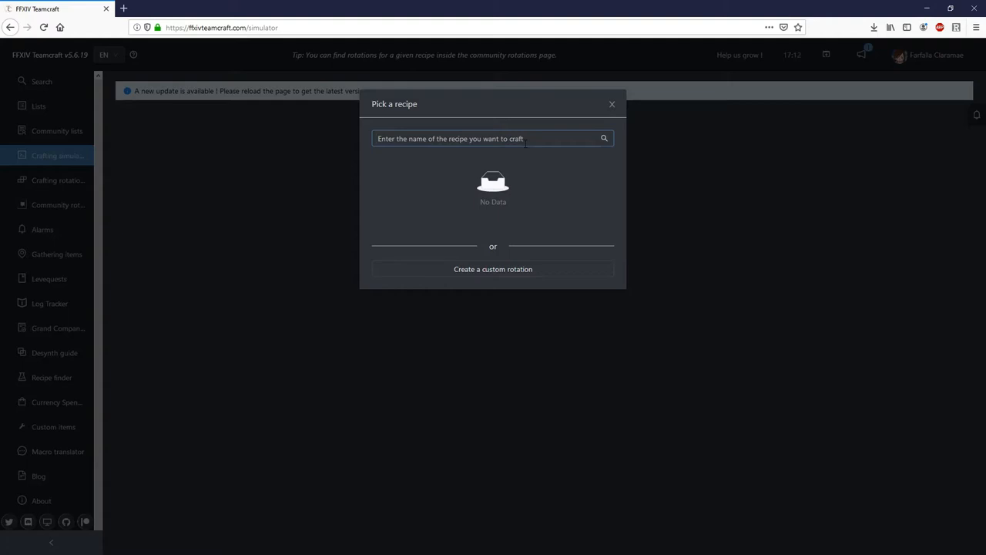
{"action": "left_click", "coordinate": [449, 138]}
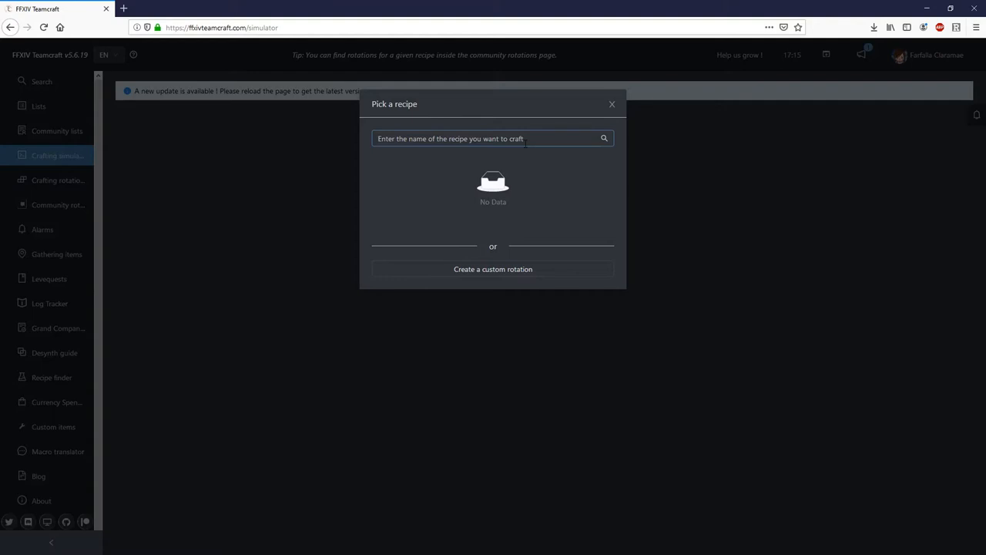
{"action": "type", "text": "grade 2"}
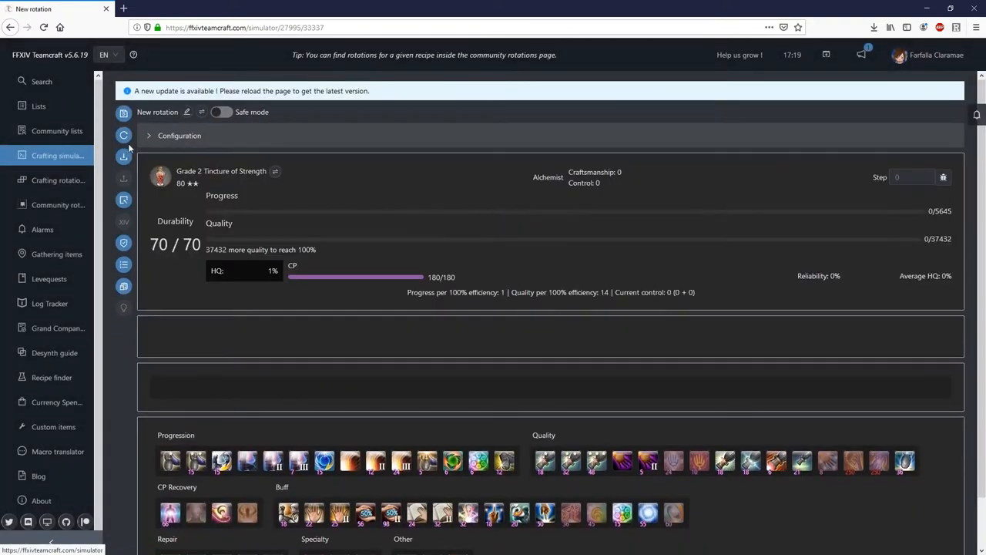
Enter crafter stats 2306/2192/525, apply them, and mark the crafter as Specialist.
{"action": "left_click", "coordinate": [148, 135]}
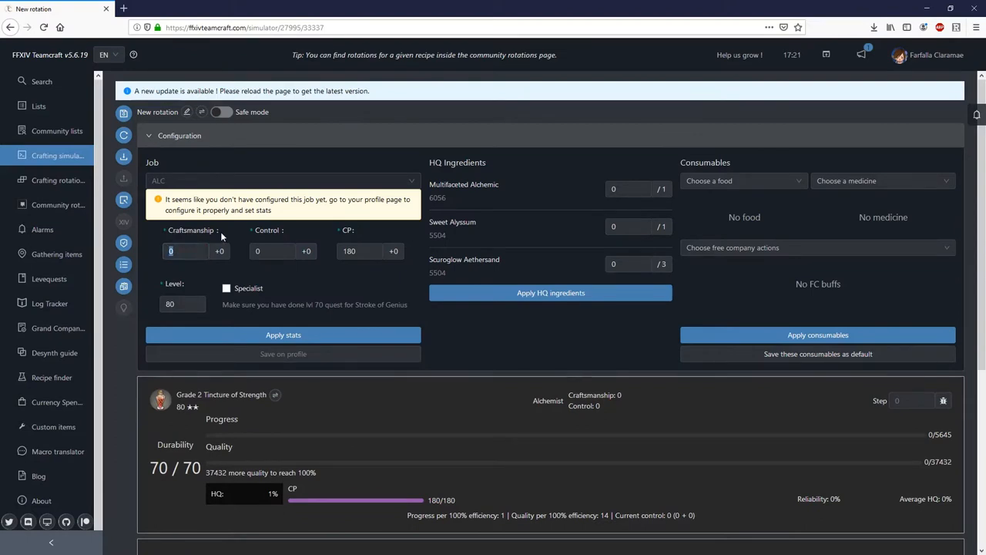
{"action": "type", "text": "2306"}
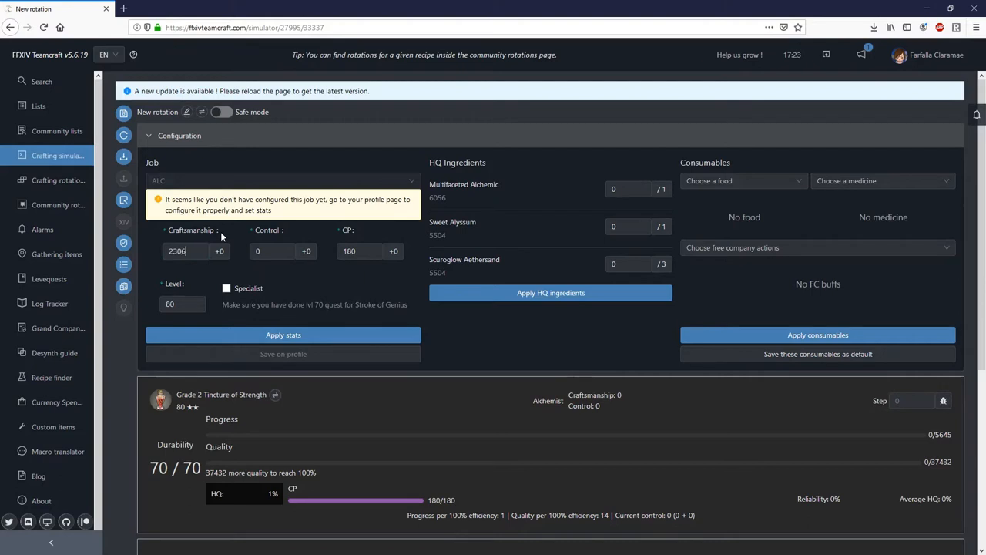
{"action": "type", "text": "2192"}
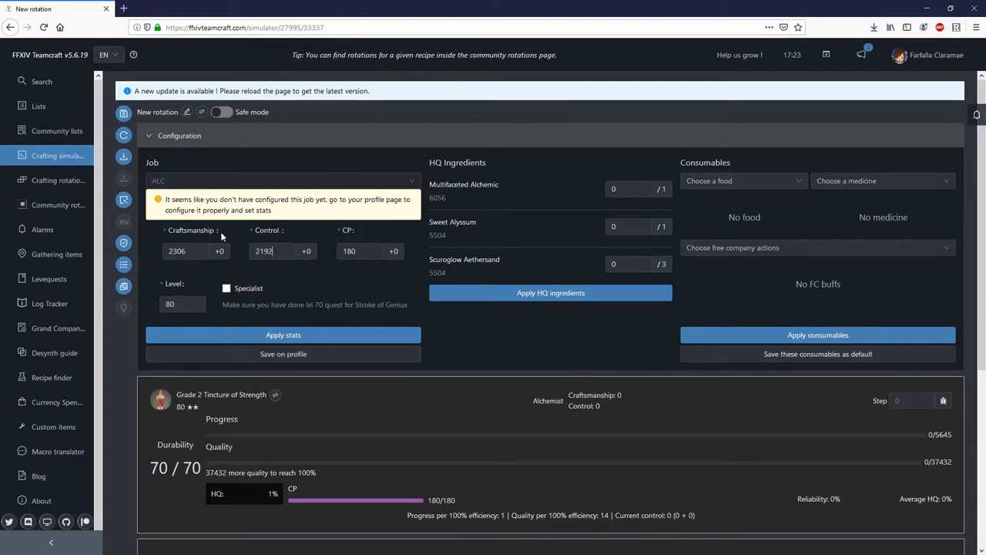
{"action": "type", "text": "525"}
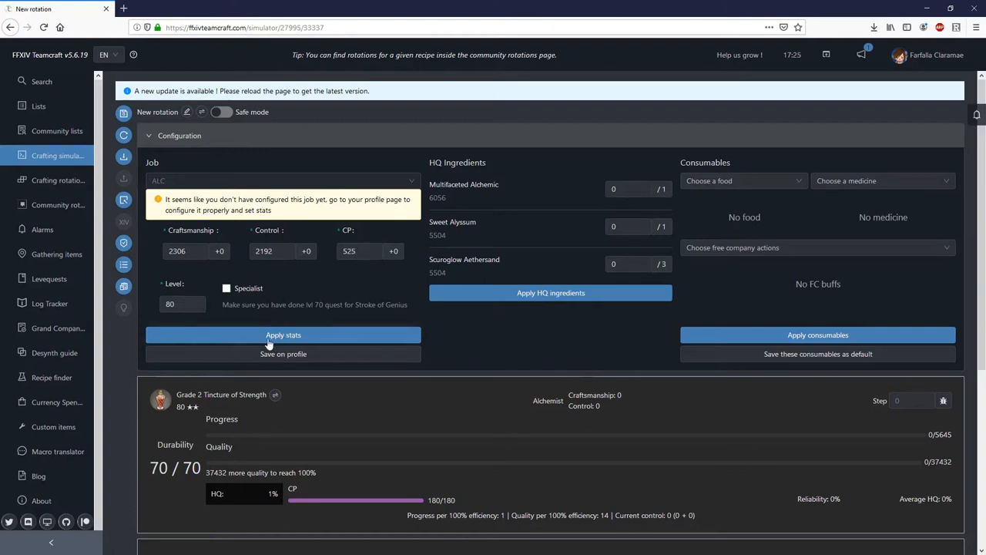
{"action": "left_click", "coordinate": [283, 334]}
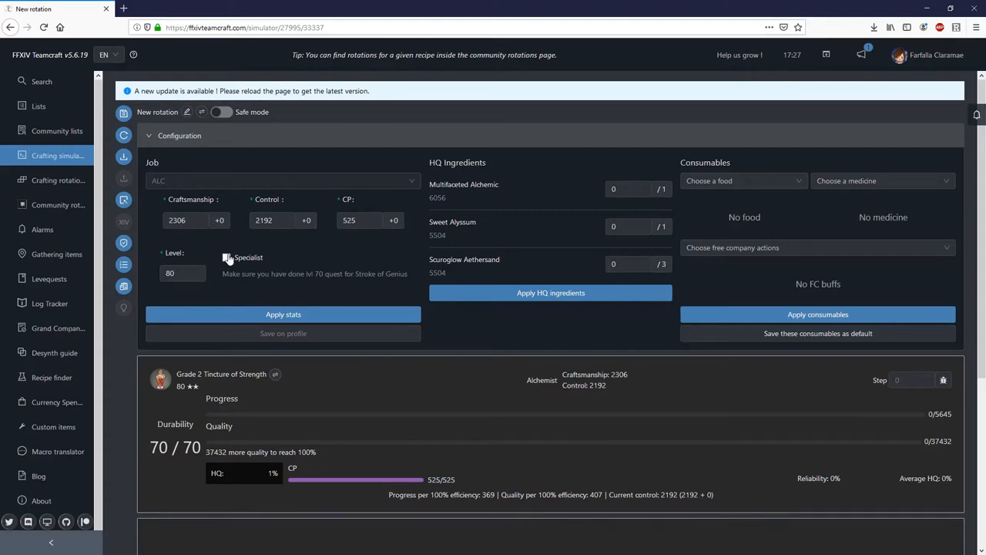
{"action": "left_click", "coordinate": [227, 258]}
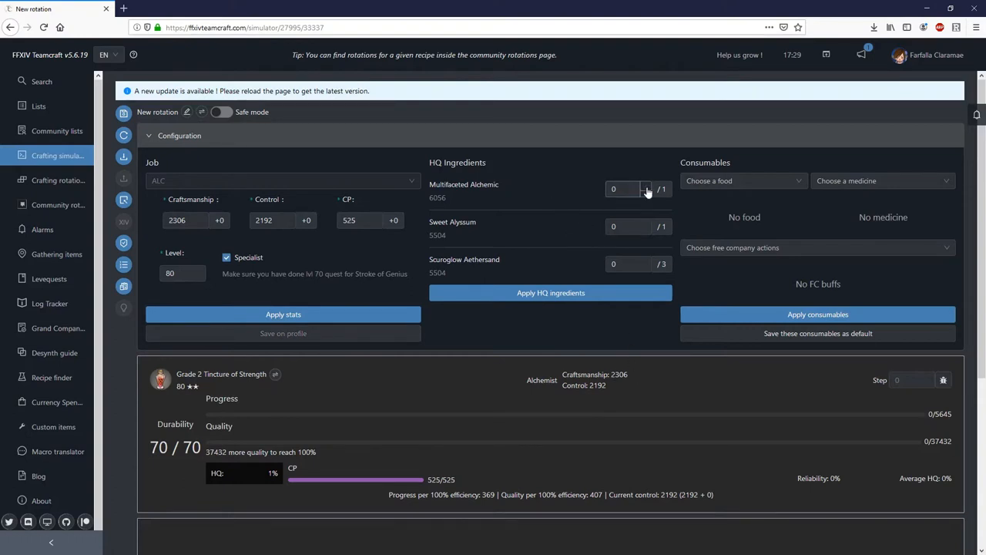
Use 2 HQ Sturgelow Aethersand and pick Blood Bouillabaisse (HQ) as food, then choose a medicine.
{"action": "left_click", "coordinate": [647, 262]}
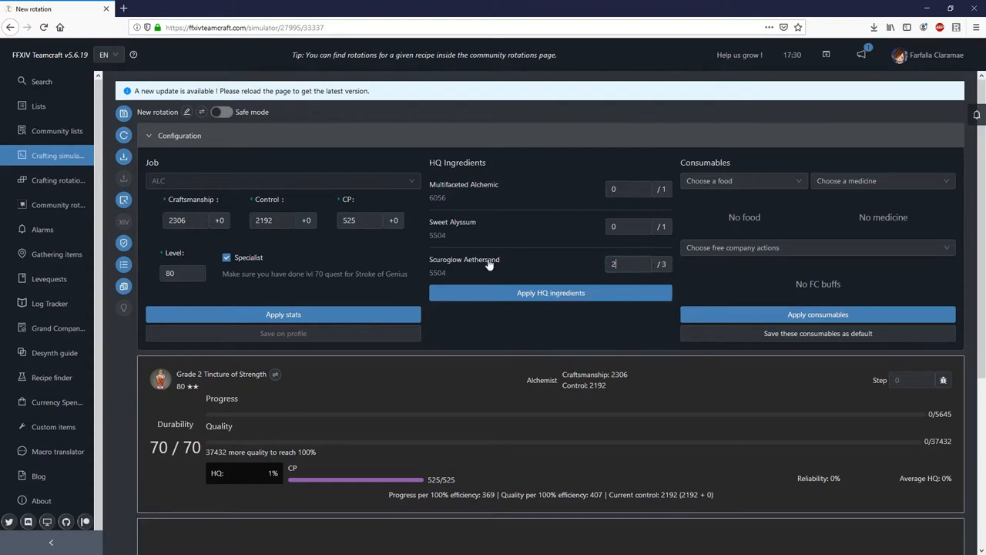
{"action": "left_click", "coordinate": [550, 292]}
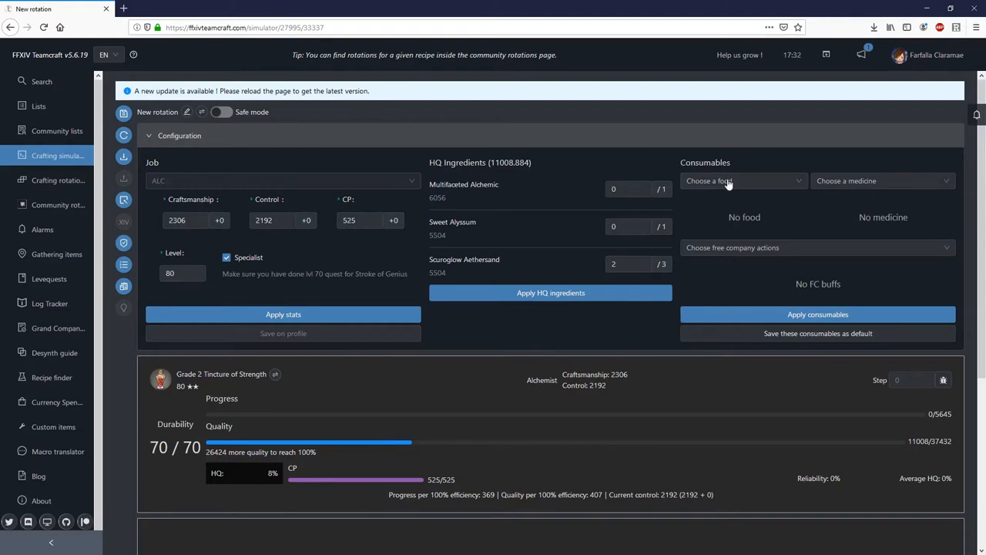
{"action": "type", "text": "blo"}
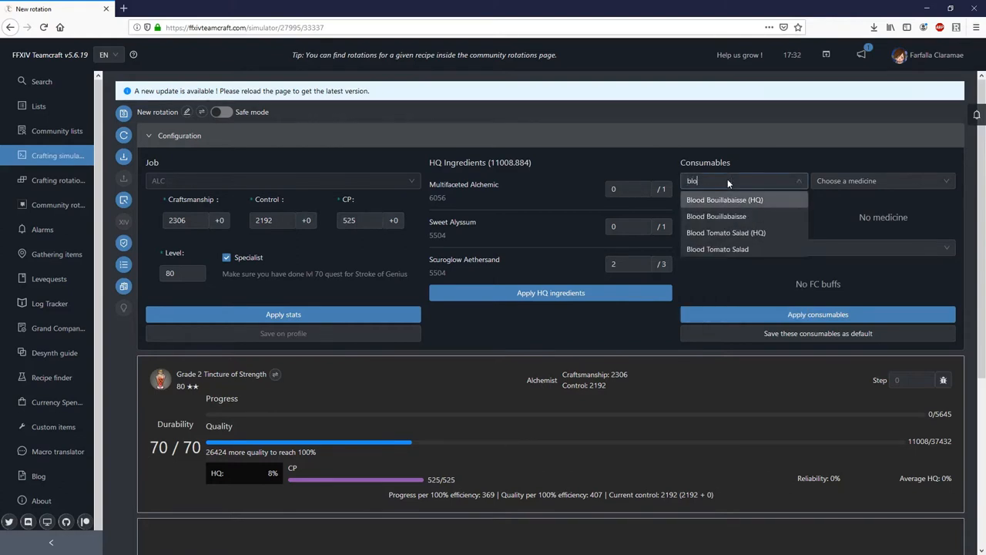
{"action": "left_click", "coordinate": [724, 201]}
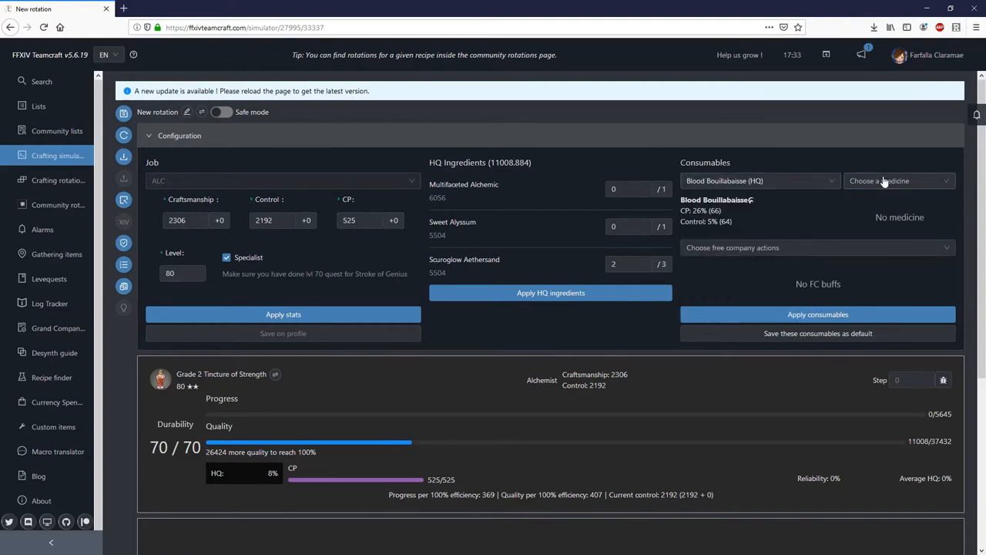
{"action": "left_click", "coordinate": [897, 180]}
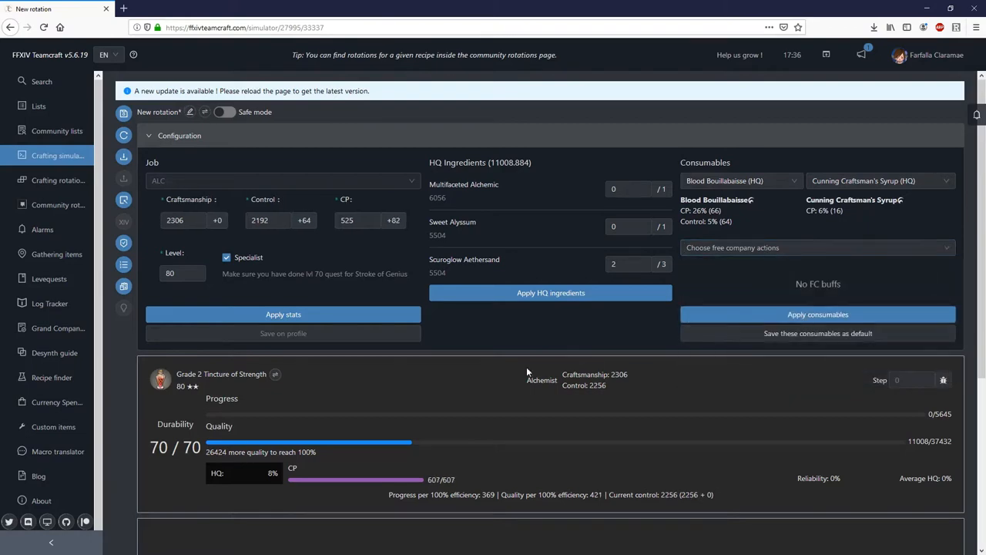
Add the first crafting action from the palette to the rotation.
{"action": "scroll", "scroll_direction": "down", "scroll_amount": 3}
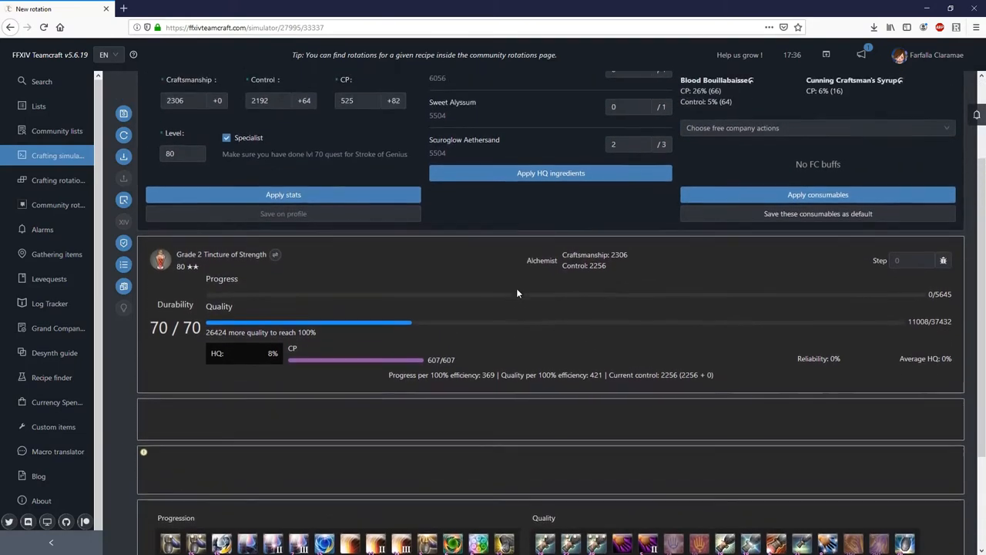
{"action": "scroll", "scroll_direction": "down", "scroll_amount": 3}
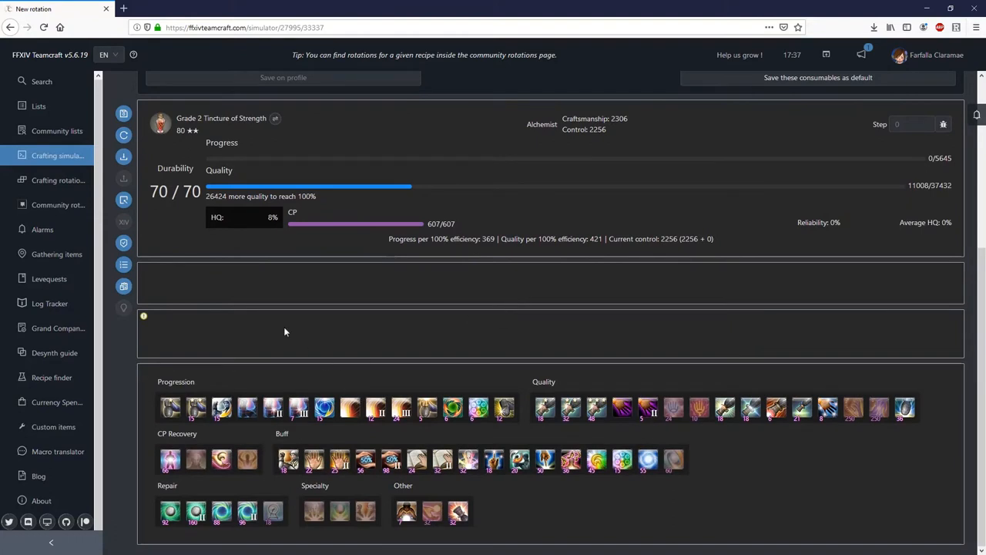
{"action": "mouse_move", "coordinate": [110, 481]}
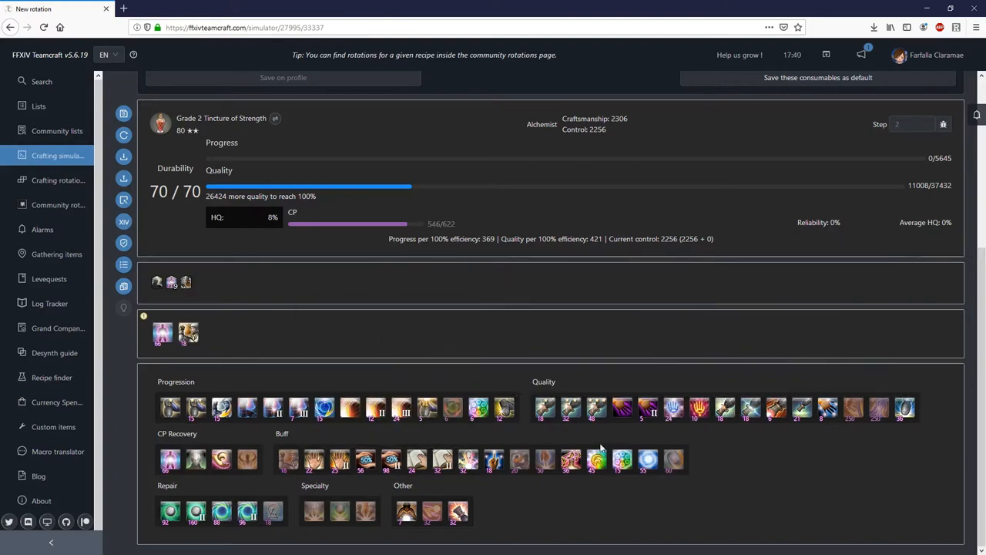
{"action": "left_click", "coordinate": [597, 459]}
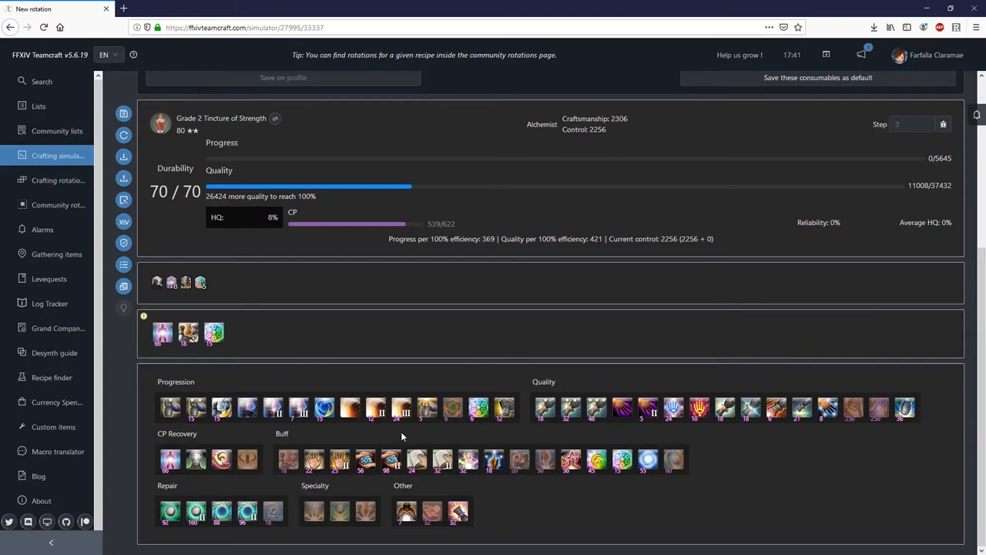
{"action": "mouse_move", "coordinate": [367, 459]}
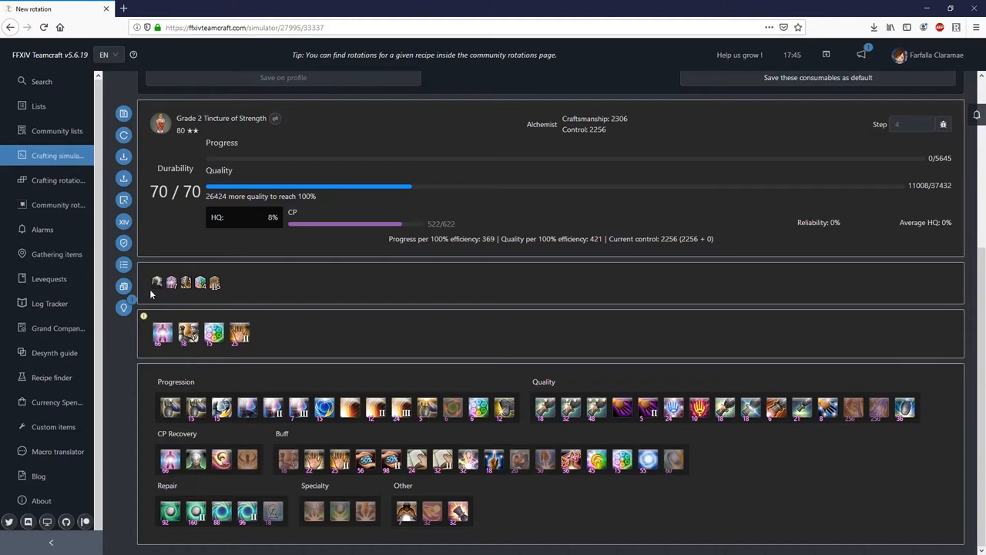
{"action": "mouse_move", "coordinate": [499, 332]}
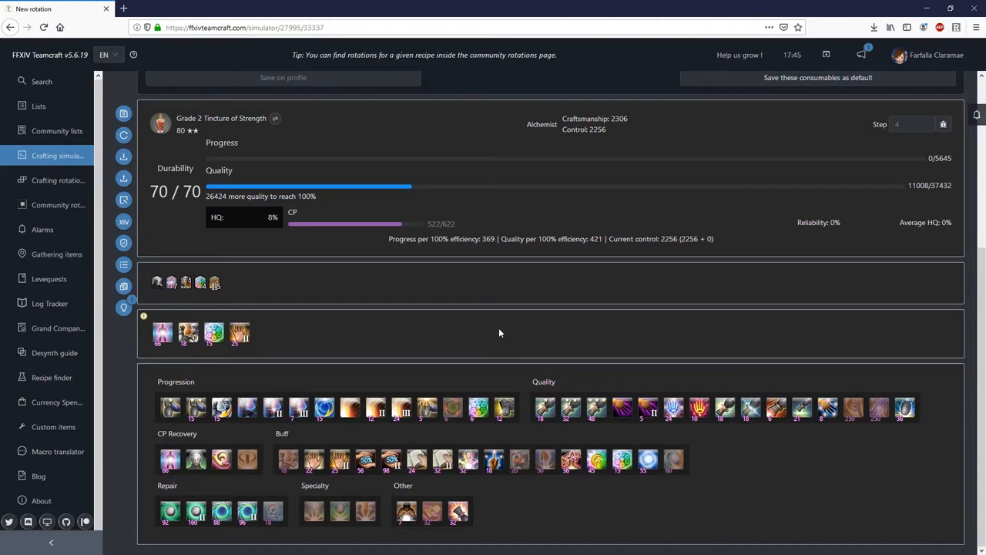
{"action": "mouse_move", "coordinate": [616, 358]}
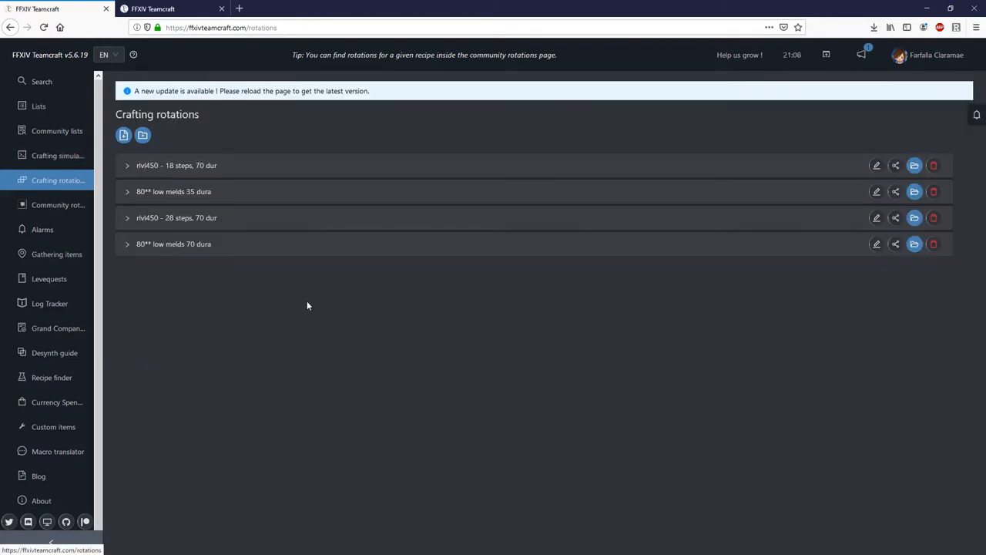
{"action": "mouse_move", "coordinate": [154, 167]}
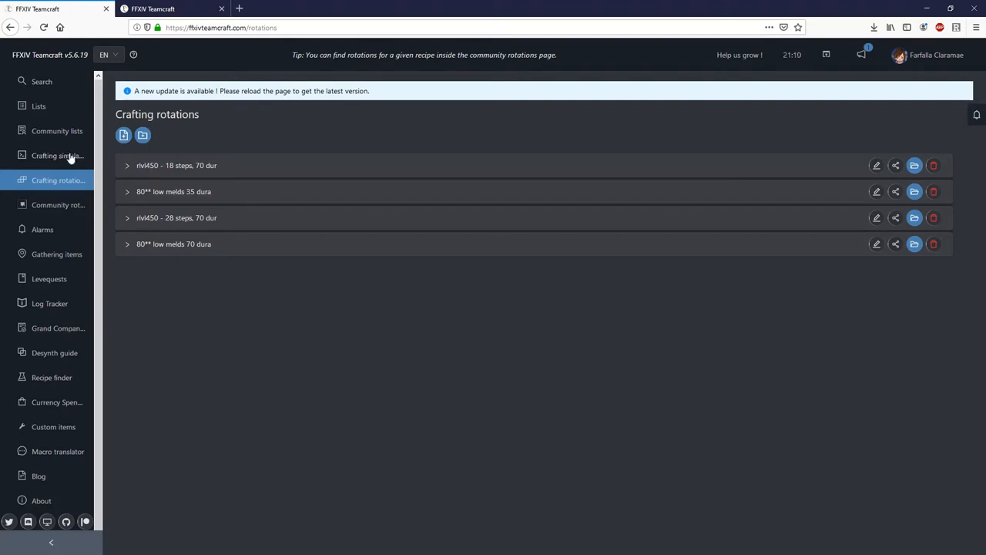
{"action": "mouse_move", "coordinate": [130, 207]}
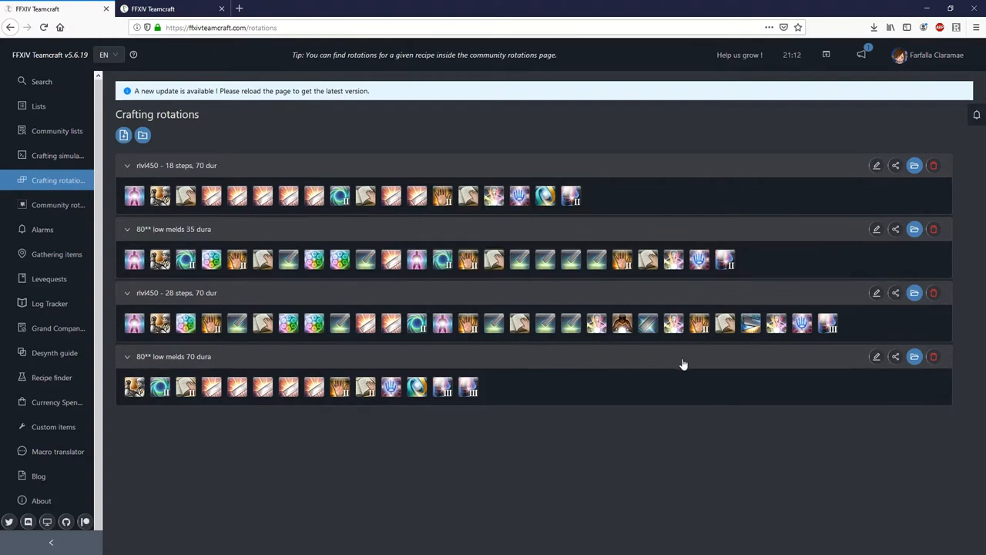
{"action": "mouse_move", "coordinate": [915, 356]}
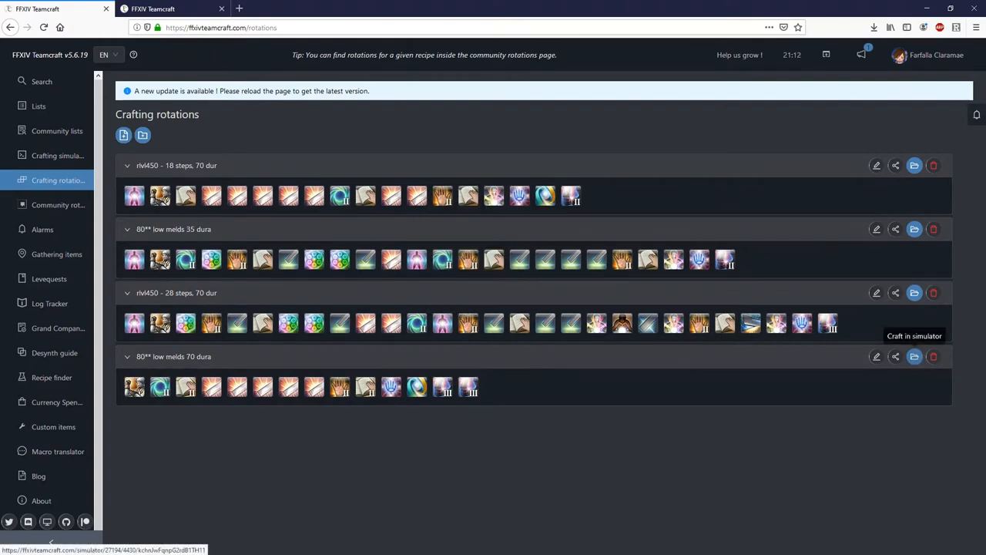
{"action": "mouse_move", "coordinate": [915, 293]}
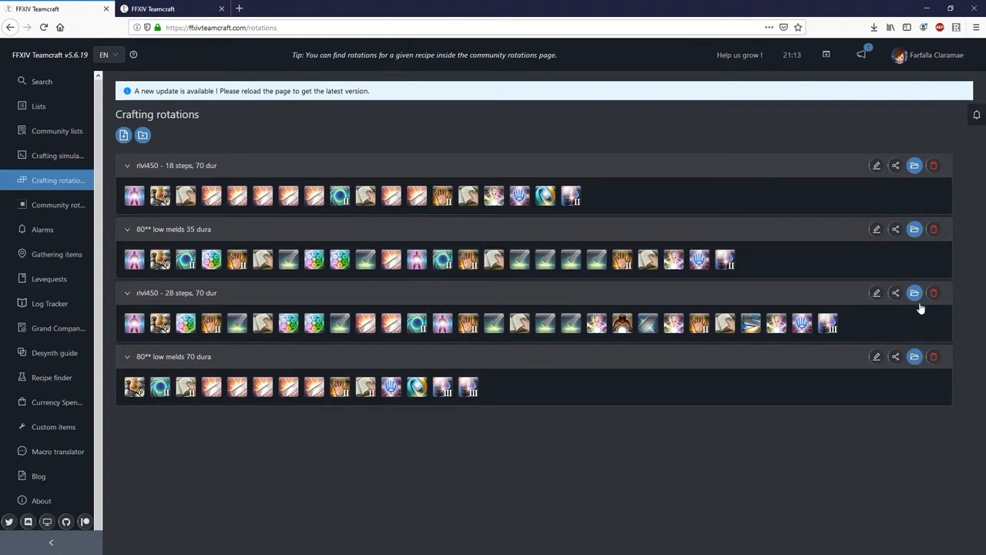
{"action": "mouse_move", "coordinate": [915, 293]}
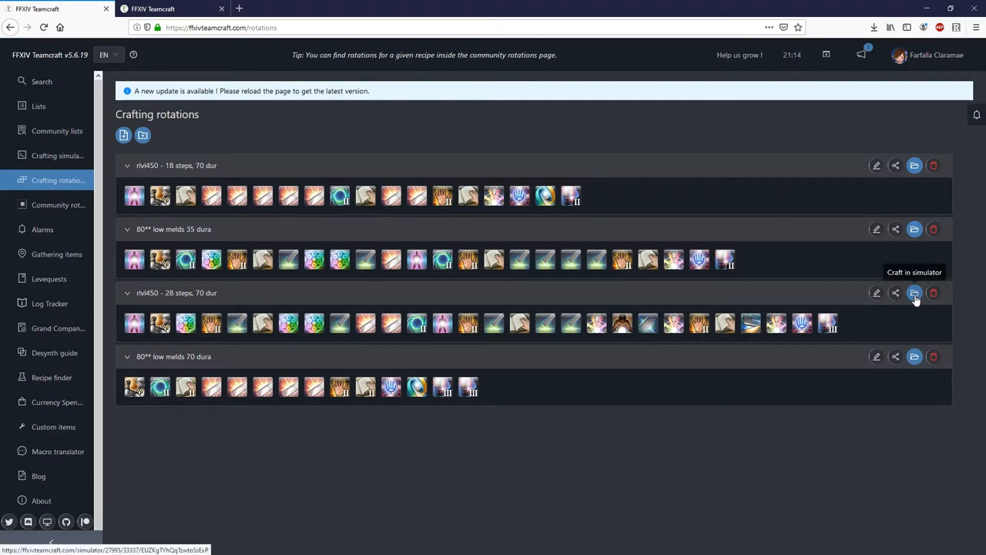
{"action": "mouse_move", "coordinate": [900, 250]}
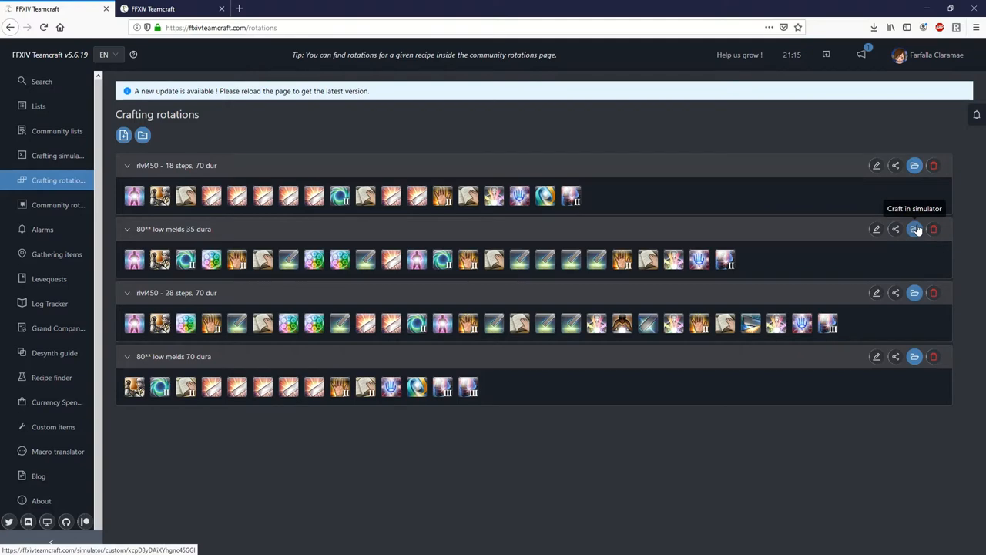
{"action": "mouse_move", "coordinate": [912, 181]}
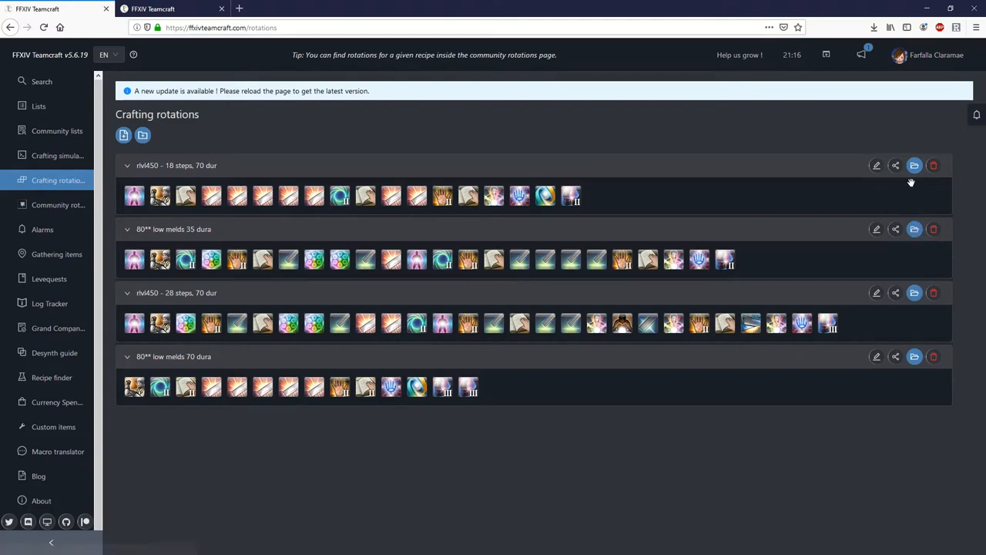
{"action": "mouse_move", "coordinate": [915, 165]}
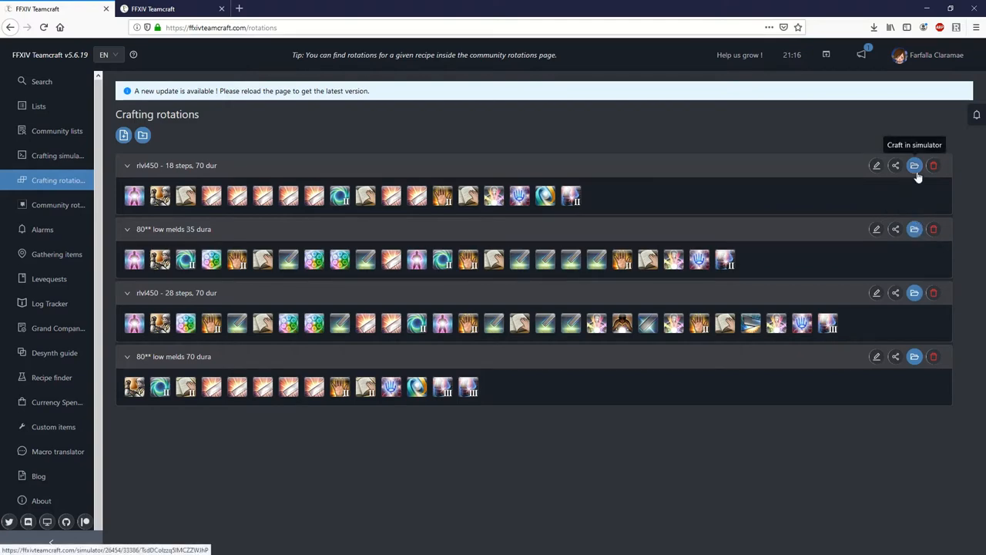
Load the 18-step rotation into the simulator and enter craftsmanship 1791.
{"action": "left_click", "coordinate": [915, 164]}
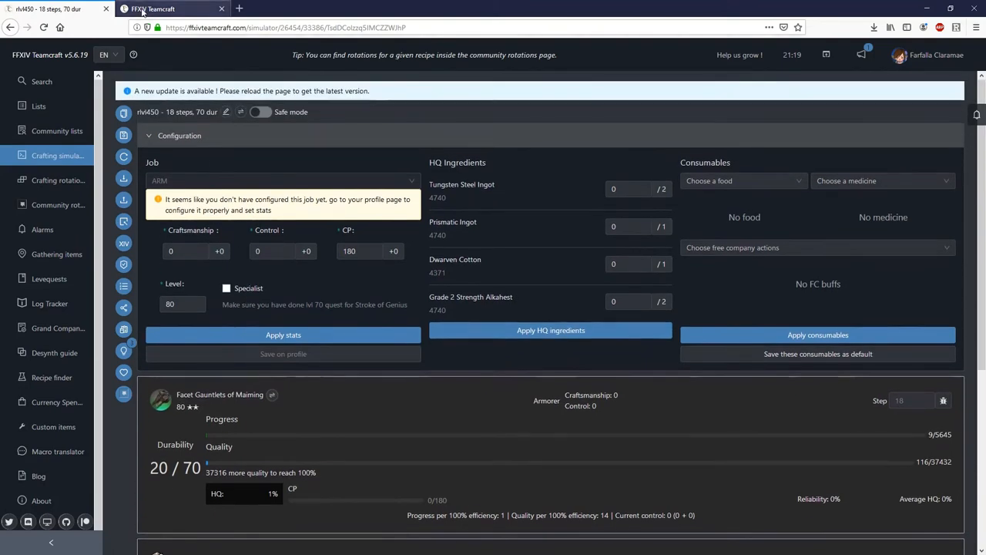
{"action": "left_click", "coordinate": [59, 179]}
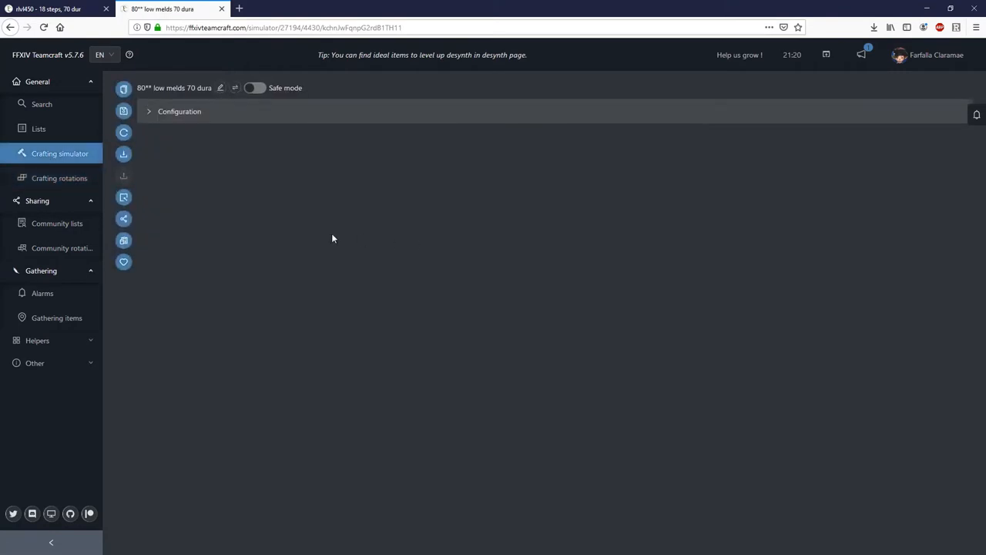
{"action": "left_click", "coordinate": [148, 111]}
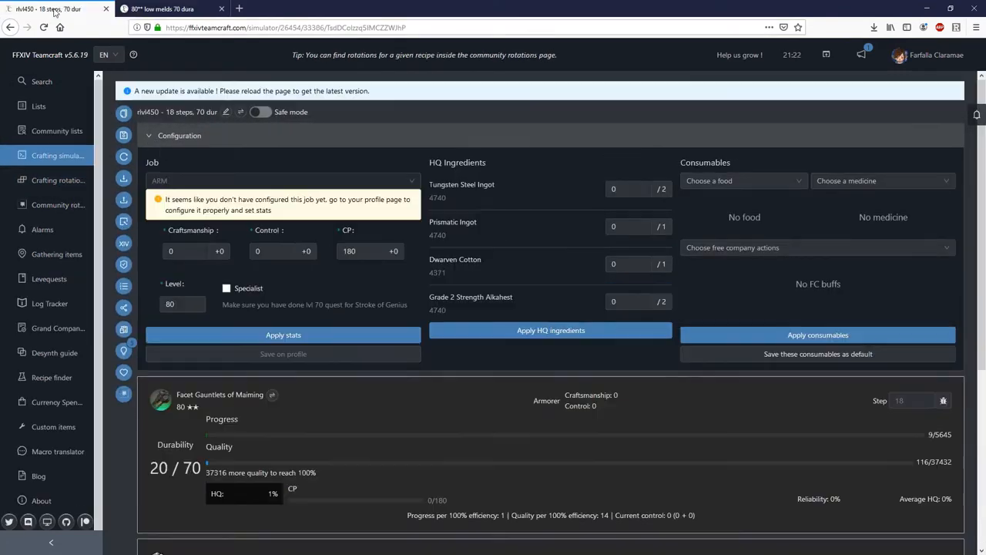
{"action": "left_click", "coordinate": [162, 9]}
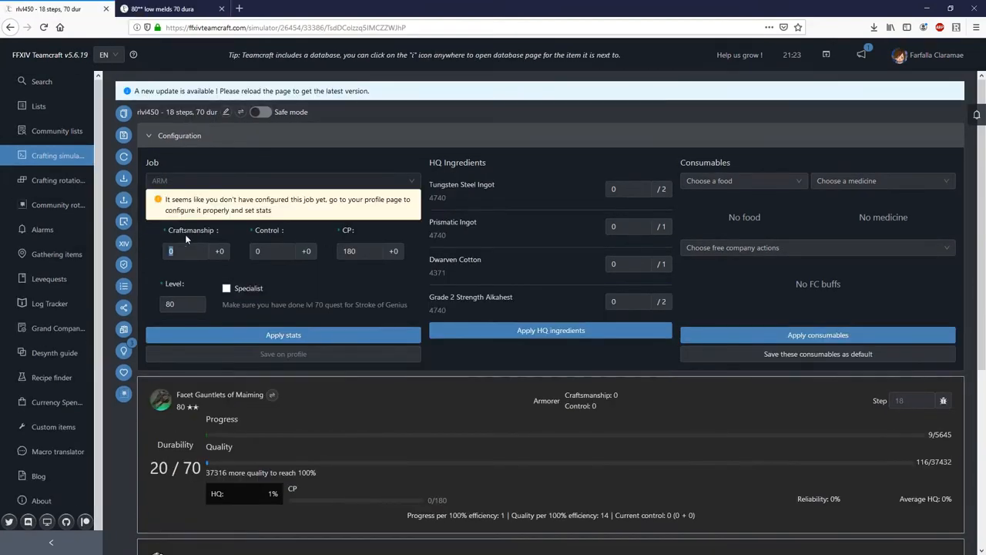
{"action": "type", "text": "17"}
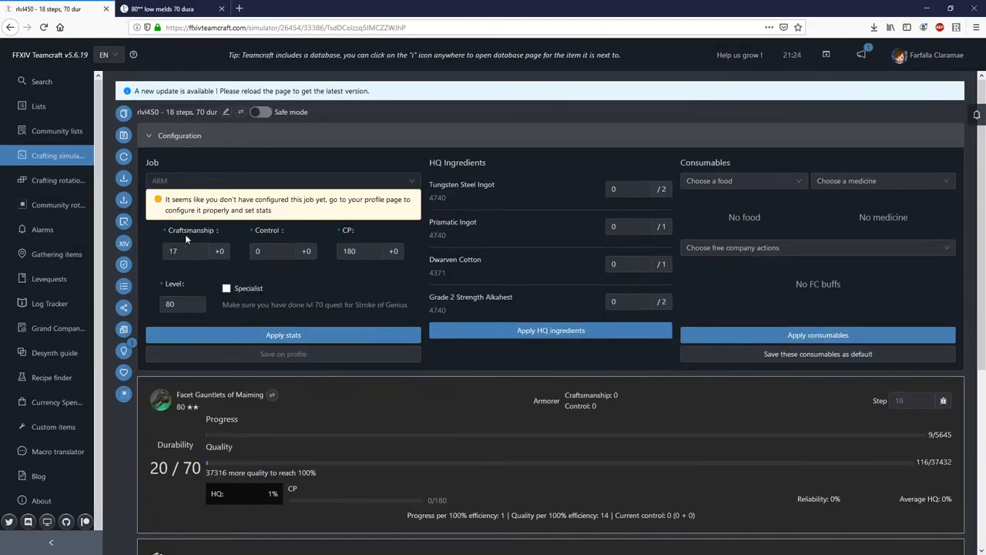
{"action": "type", "text": "1791"}
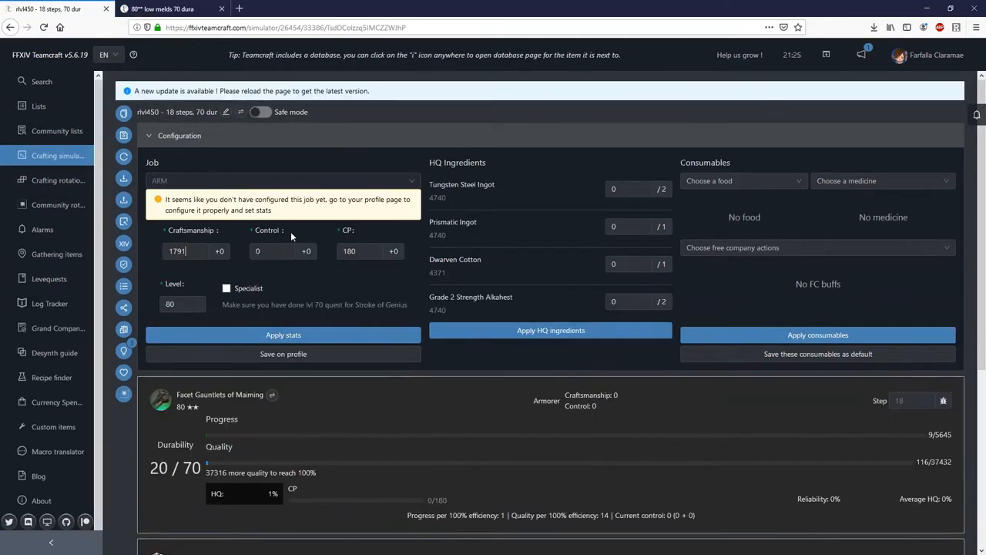
Enter control 1779 and CP 492, pick Matcha (HQ) and Cunning Craftsman's Syrup (HQ).
{"action": "type", "text": "1779"}
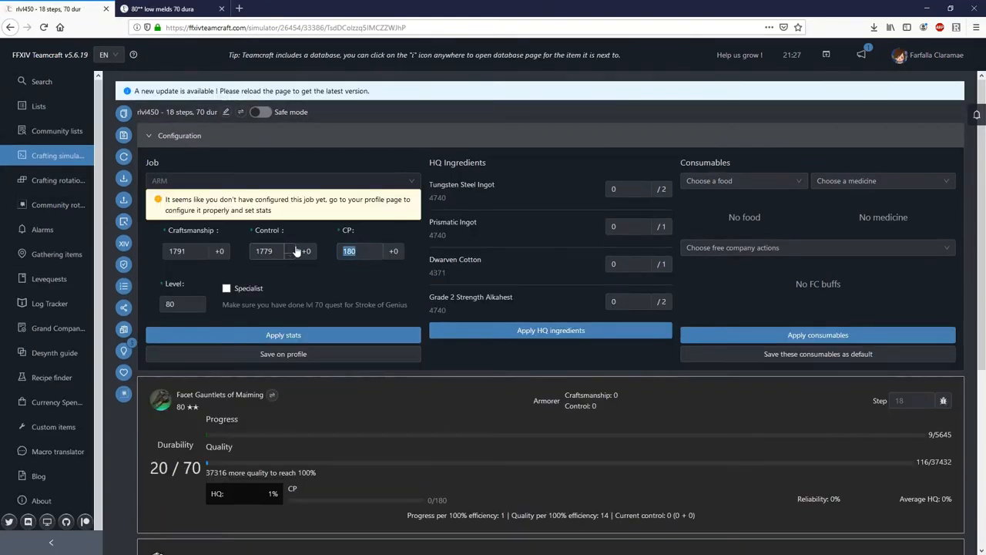
{"action": "type", "text": "492"}
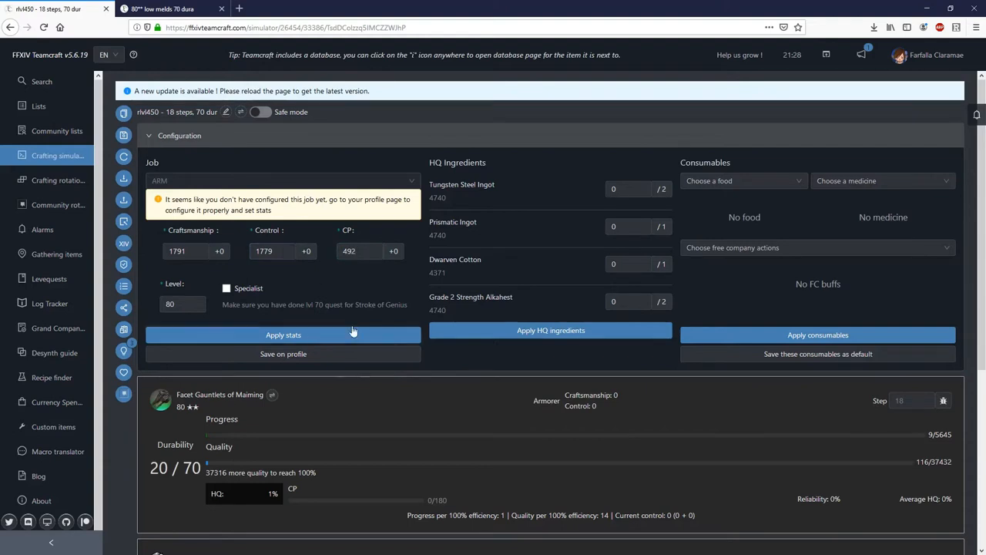
{"action": "type", "text": "matcha (HQ"}
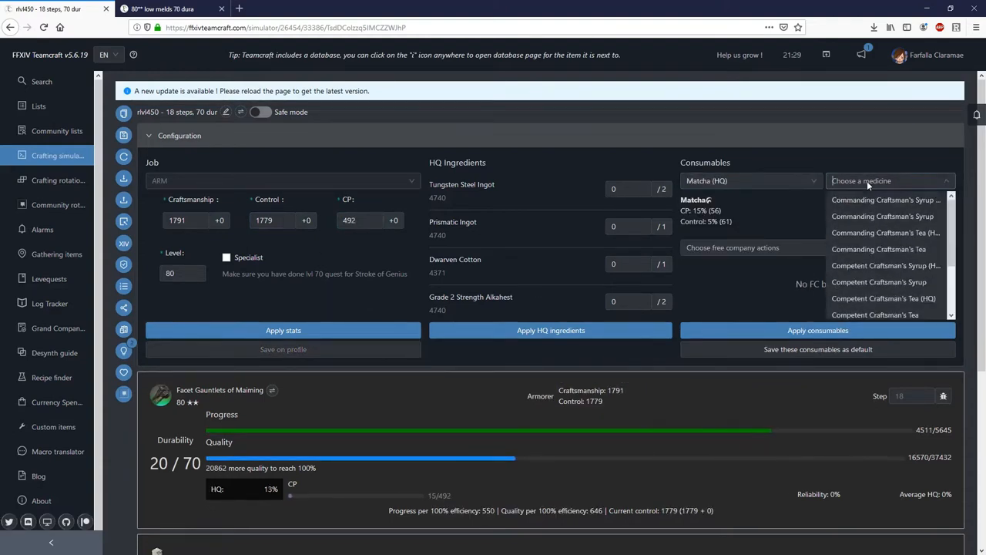
{"action": "type", "text": "cunning"}
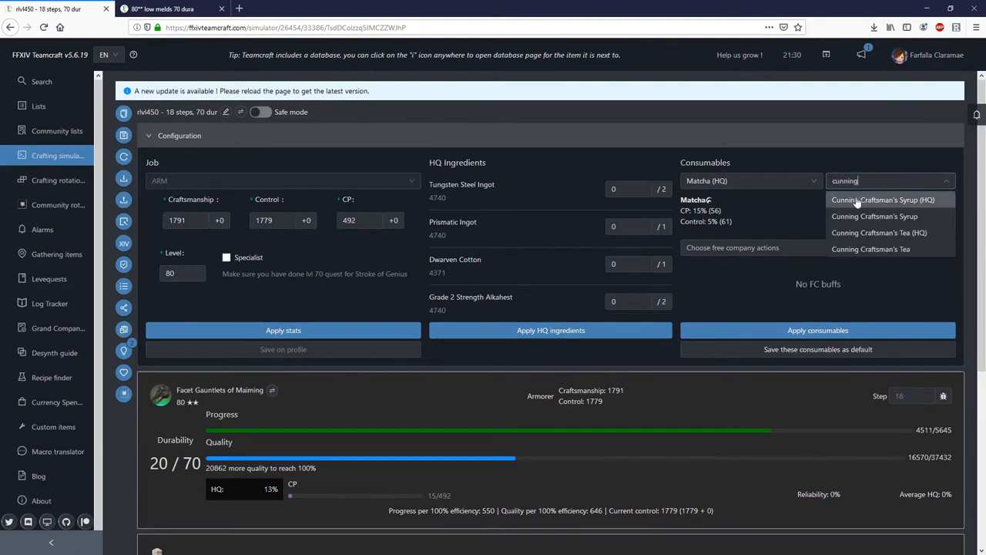
{"action": "left_click", "coordinate": [883, 200]}
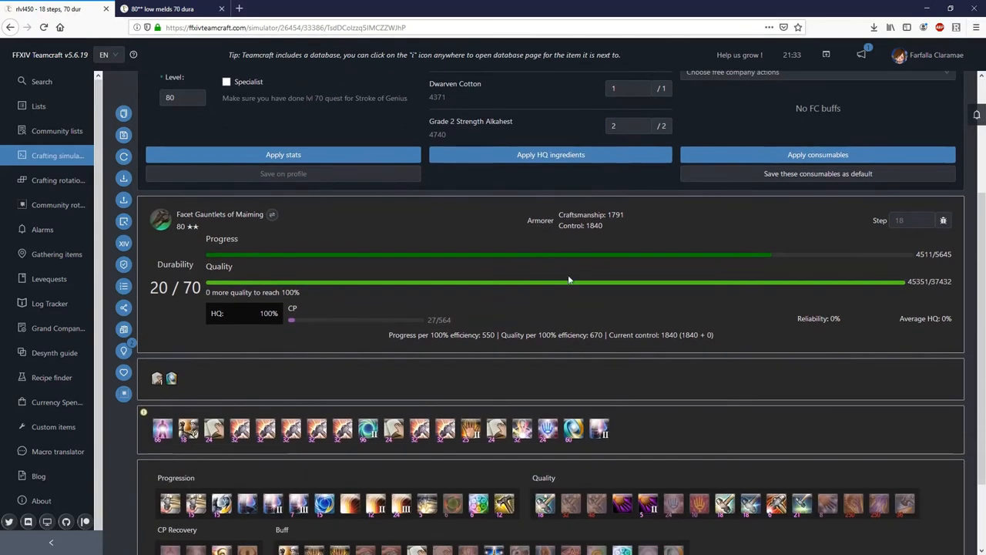
Remove a finishing action and append Careful Synthesis II at the end of the rotation.
{"action": "scroll", "scroll_direction": "down", "scroll_amount": 3}
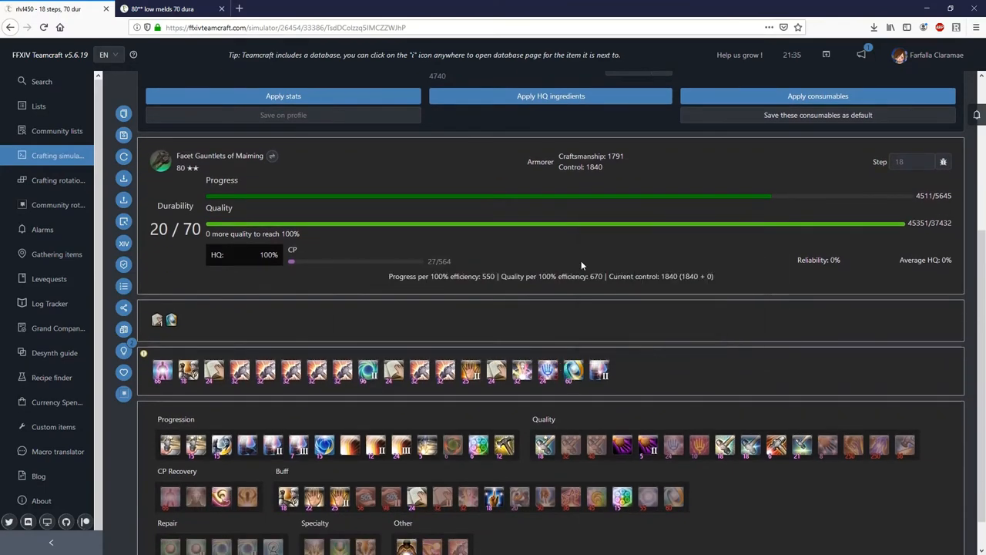
{"action": "scroll", "scroll_direction": "up", "scroll_amount": 3}
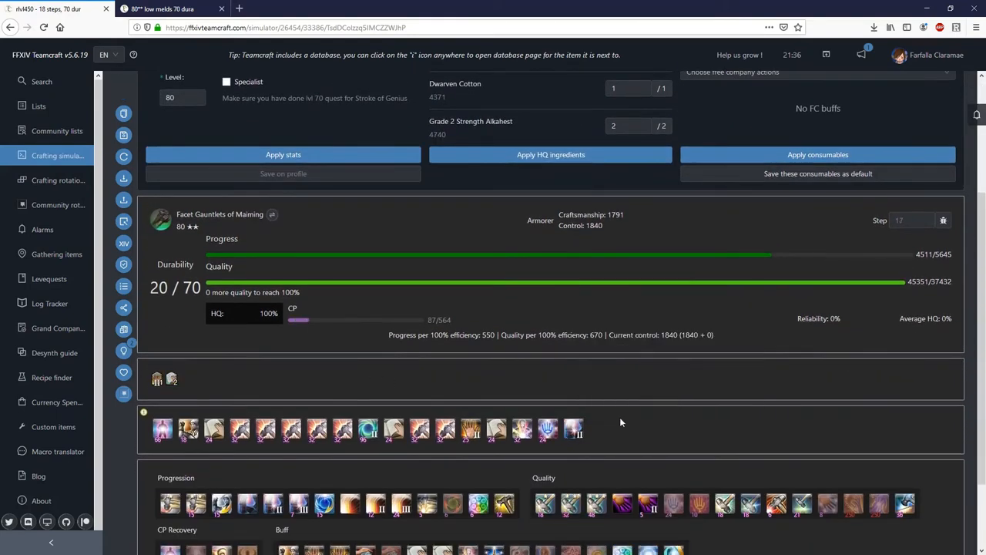
{"action": "scroll", "scroll_direction": "down", "scroll_amount": 3}
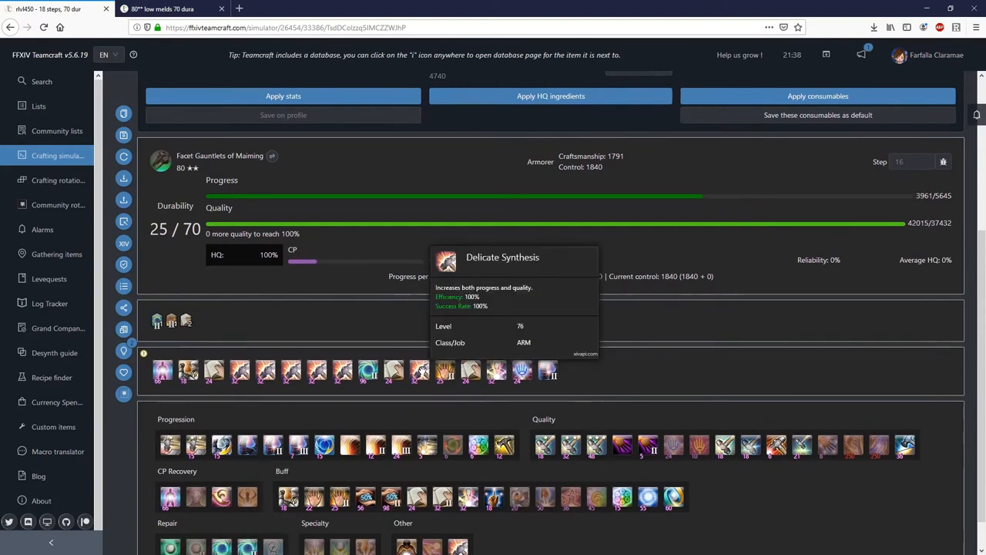
{"action": "mouse_move", "coordinate": [520, 371]}
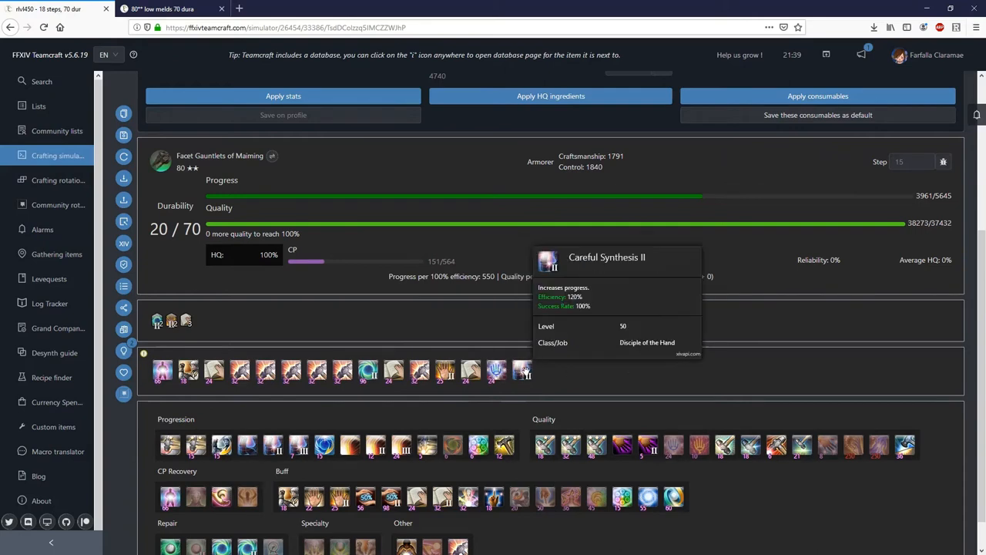
{"action": "mouse_move", "coordinate": [445, 371]}
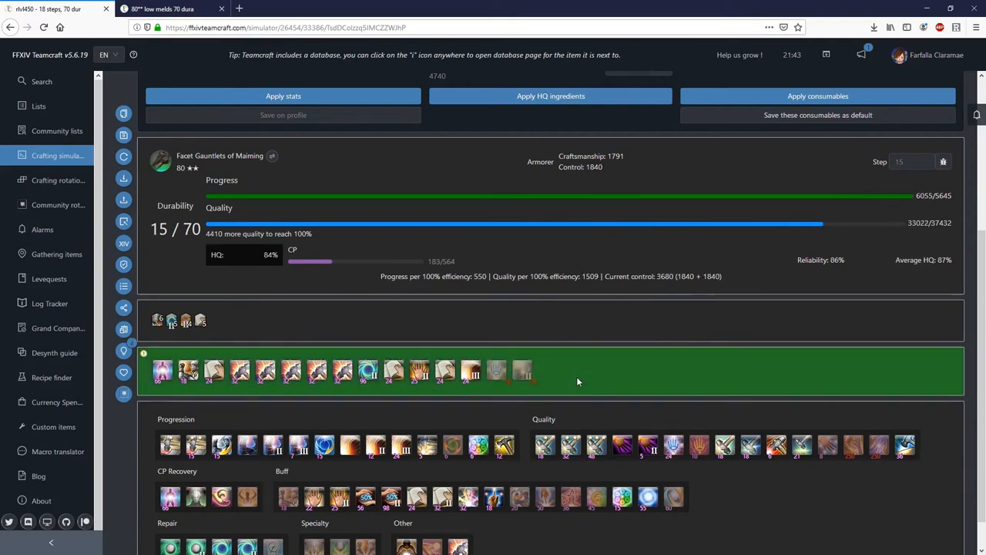
{"action": "mouse_move", "coordinate": [660, 197]}
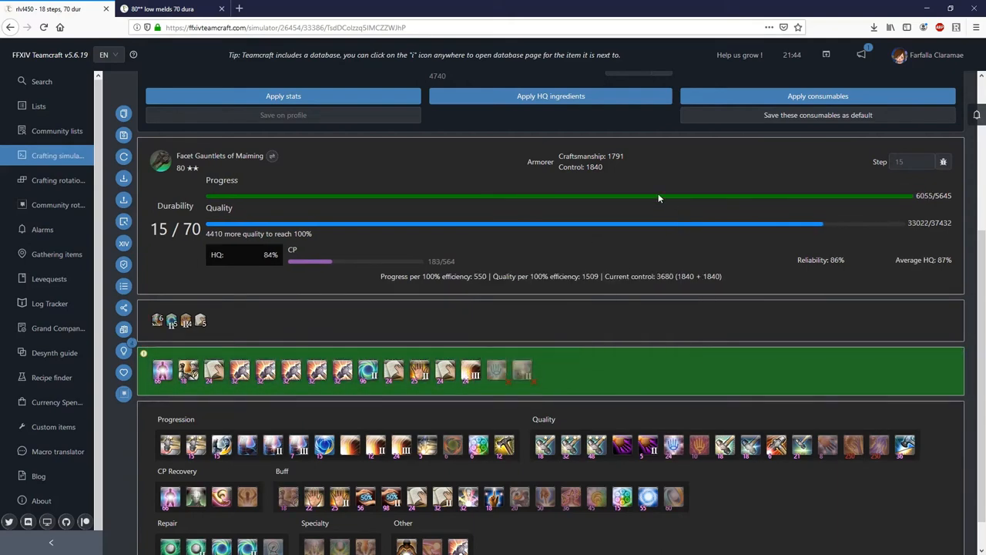
{"action": "mouse_move", "coordinate": [496, 370]}
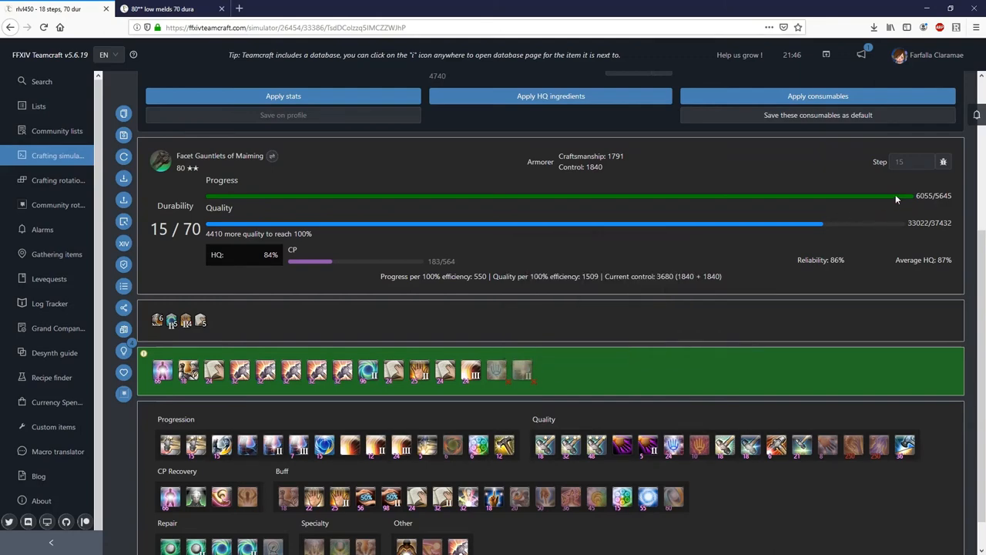
{"action": "mouse_move", "coordinate": [521, 371]}
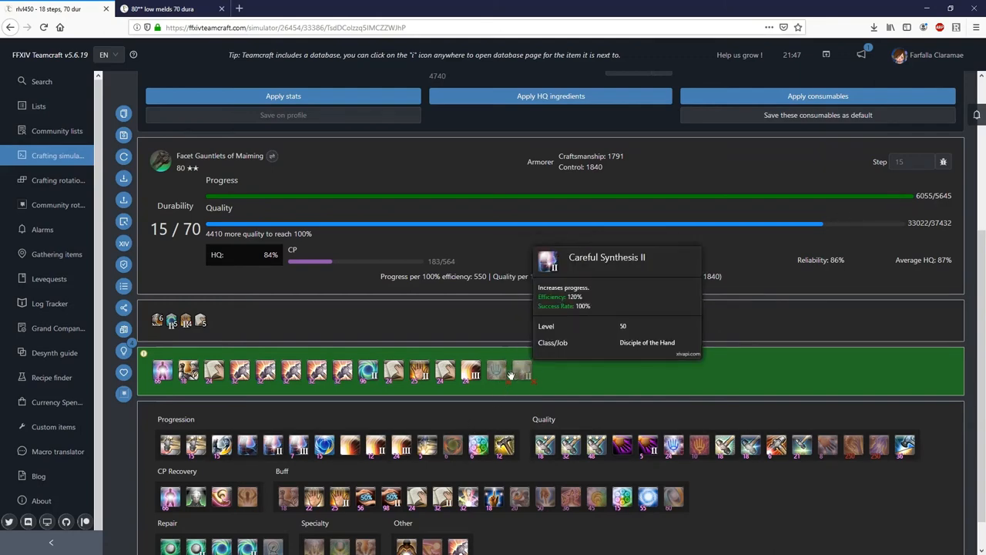
{"action": "left_click", "coordinate": [521, 371]}
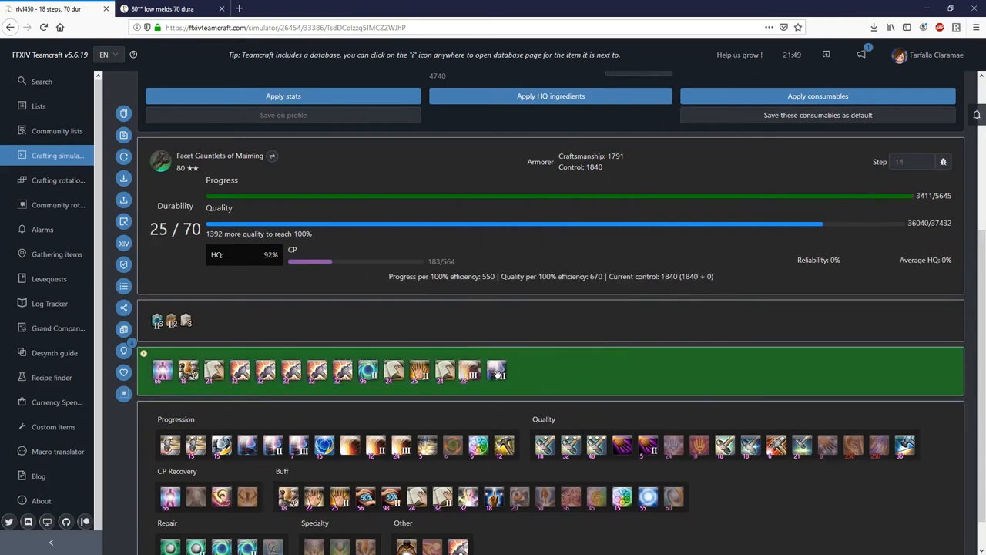
{"action": "left_click", "coordinate": [496, 370]}
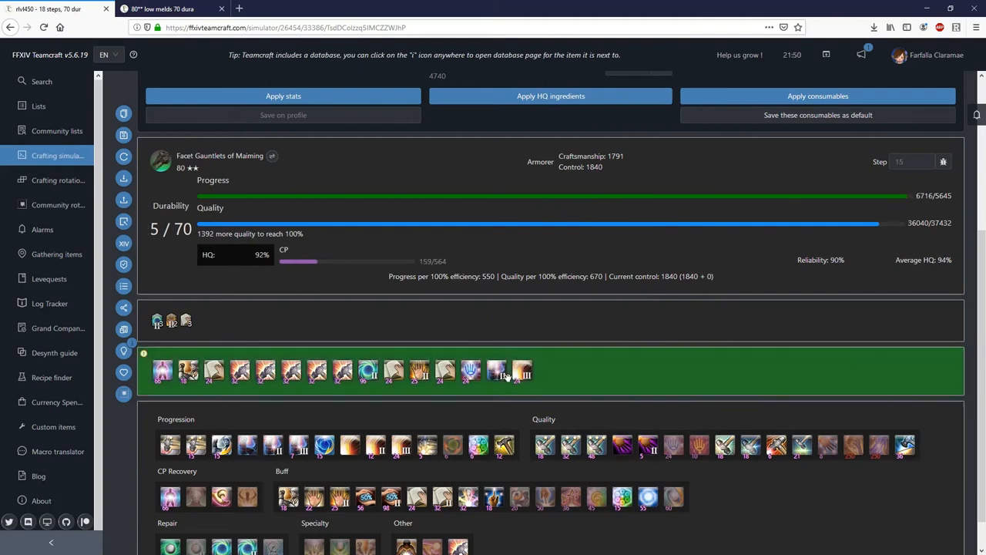
{"action": "scroll", "scroll_direction": "down", "scroll_amount": 3}
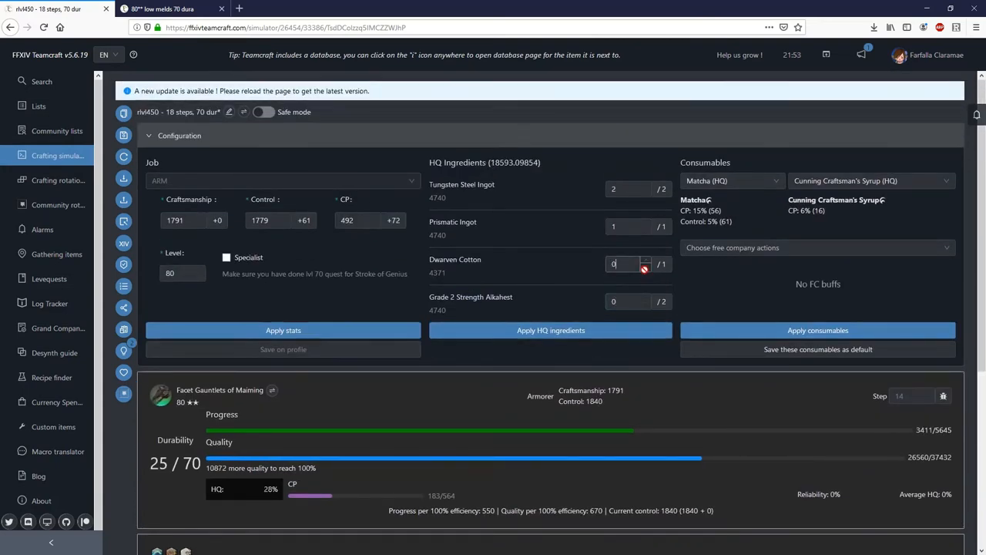
Choose Blood Bouillabaisse (HQ) as food and apply consumables, raising control to 2064.
{"action": "scroll", "scroll_direction": "down", "scroll_amount": 3}
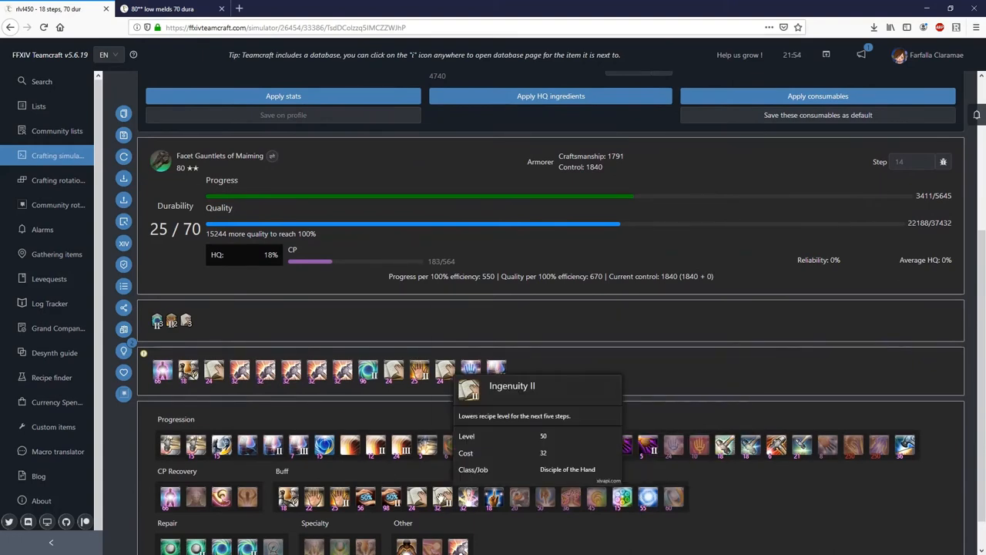
{"action": "scroll", "scroll_direction": "down", "scroll_amount": 3}
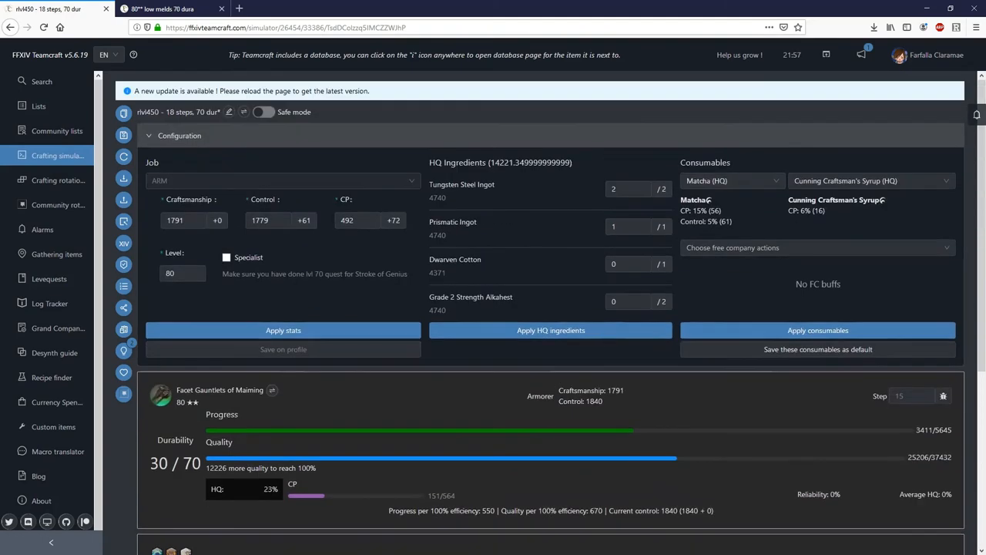
{"action": "left_click", "coordinate": [732, 180]}
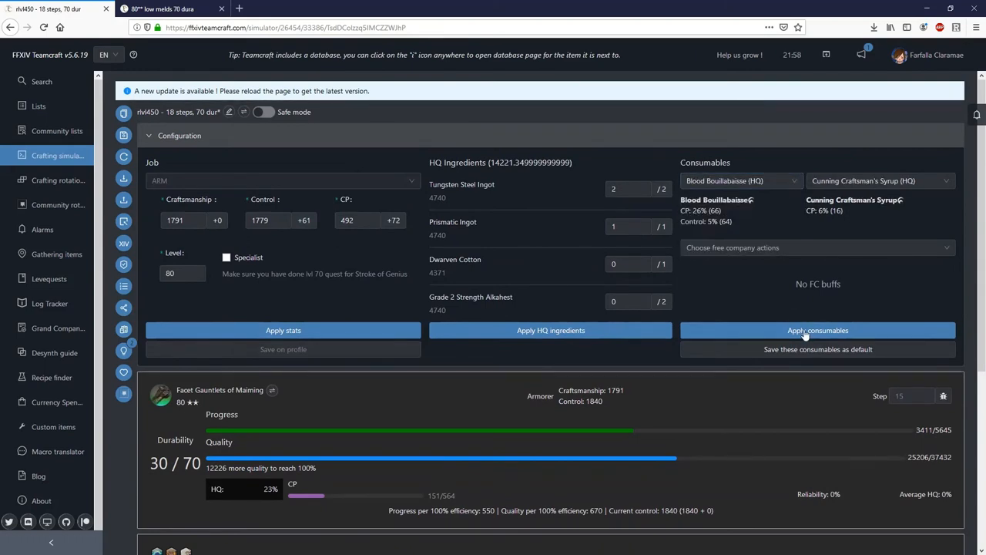
{"action": "left_click", "coordinate": [817, 330]}
{"action": "type", "text": "2000"}
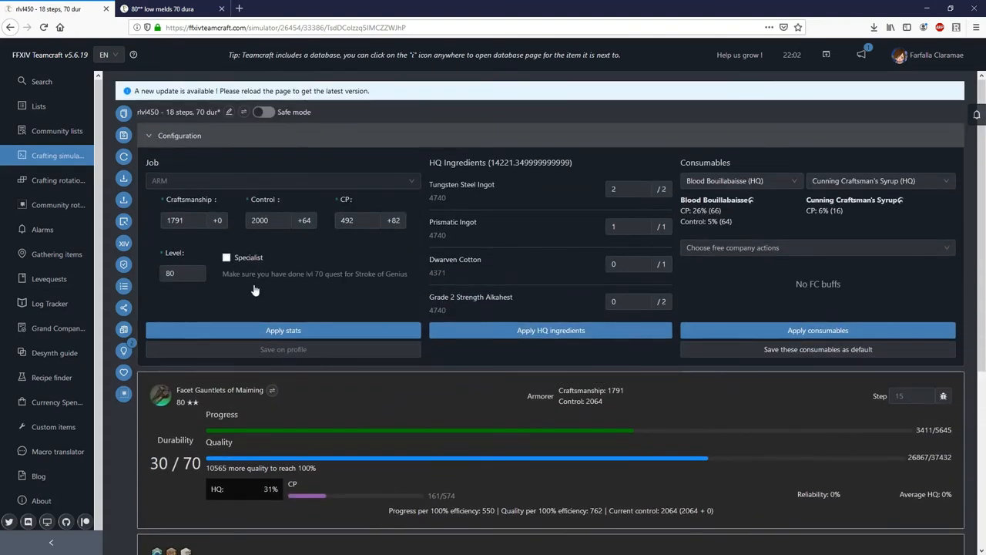
{"action": "scroll", "scroll_direction": "down", "scroll_amount": 3}
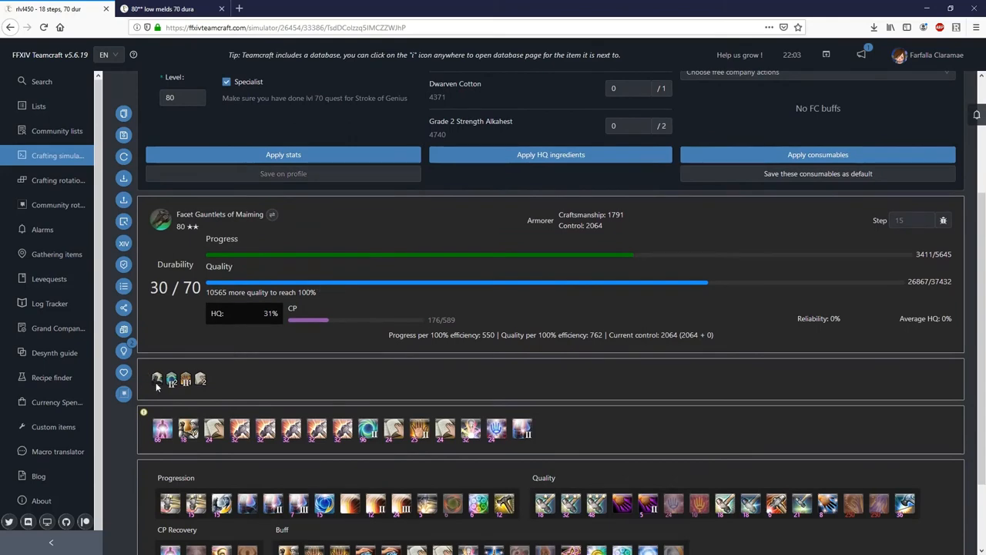
{"action": "scroll", "scroll_direction": "down", "scroll_amount": 3}
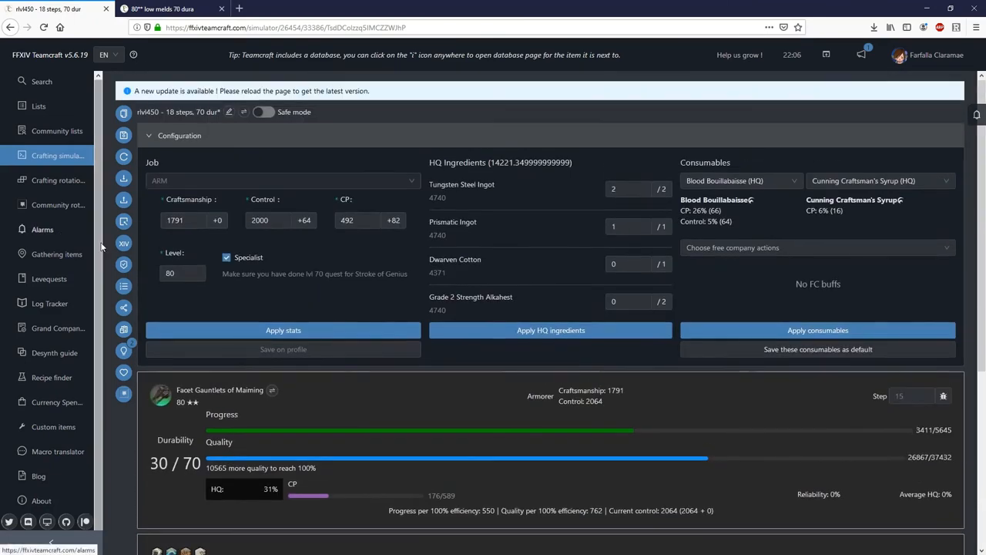
{"action": "mouse_move", "coordinate": [123, 243]}
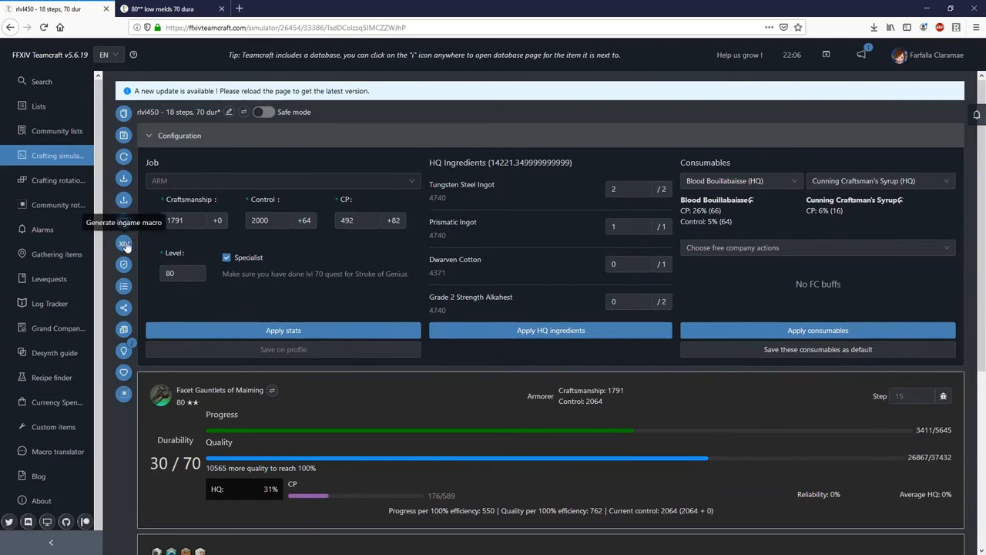
Generate the in-game macro with its /ac lines, then close it.
{"action": "left_click", "coordinate": [123, 244]}
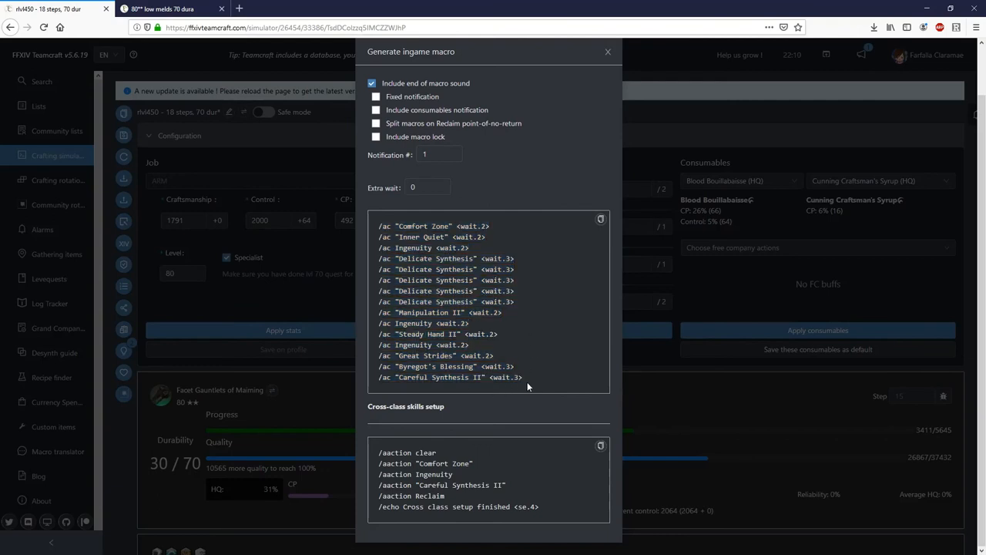
{"action": "mouse_move", "coordinate": [524, 388]}
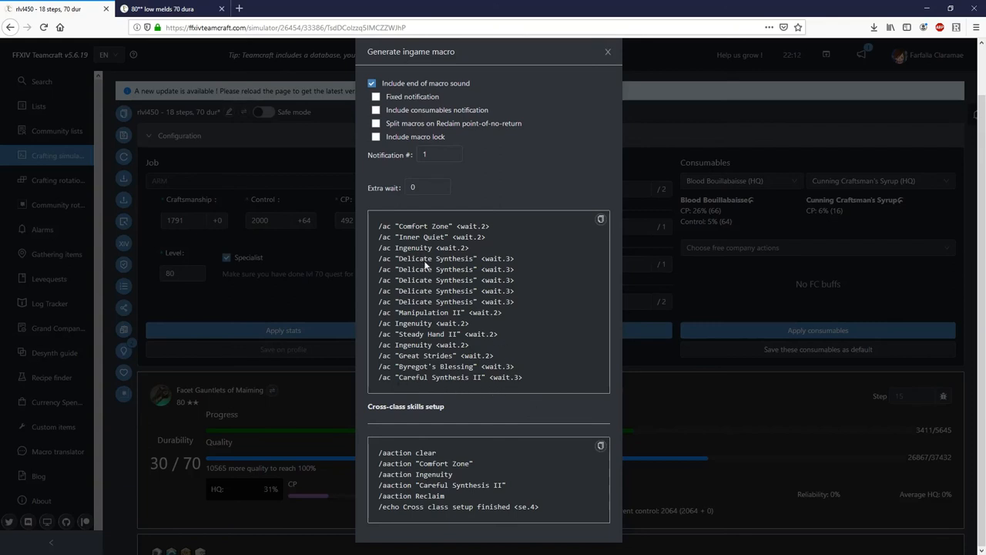
{"action": "mouse_move", "coordinate": [425, 265]}
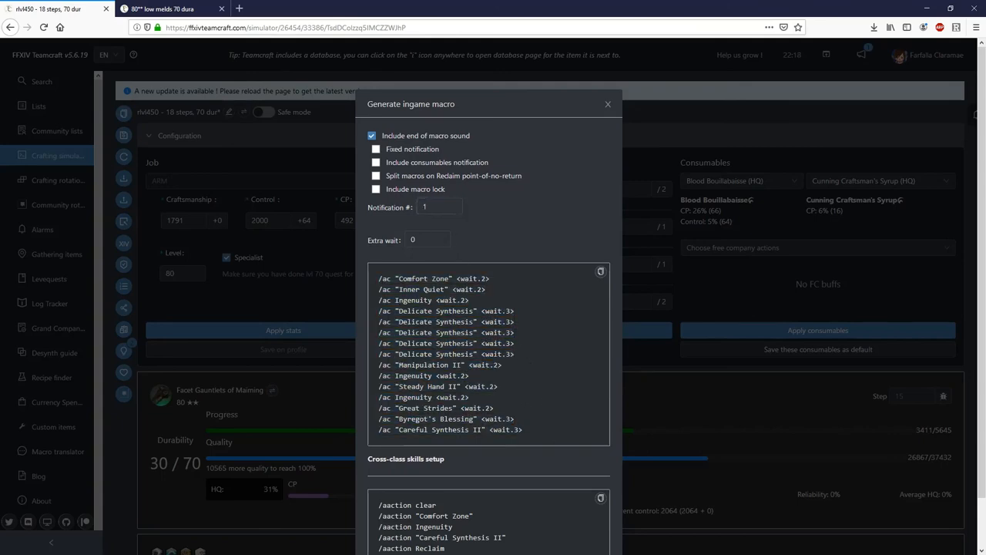
{"action": "left_click", "coordinate": [607, 105]}
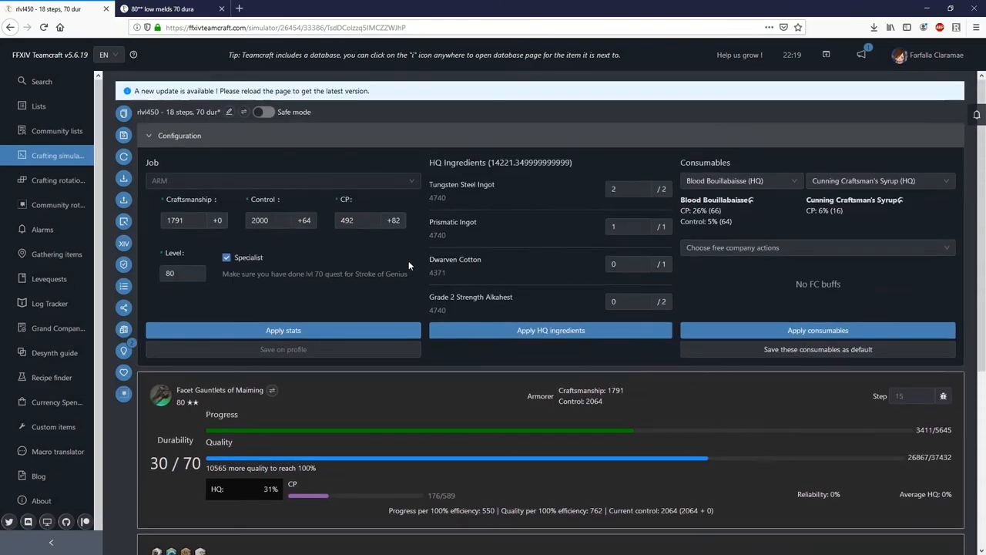
{"action": "mouse_move", "coordinate": [254, 385]}
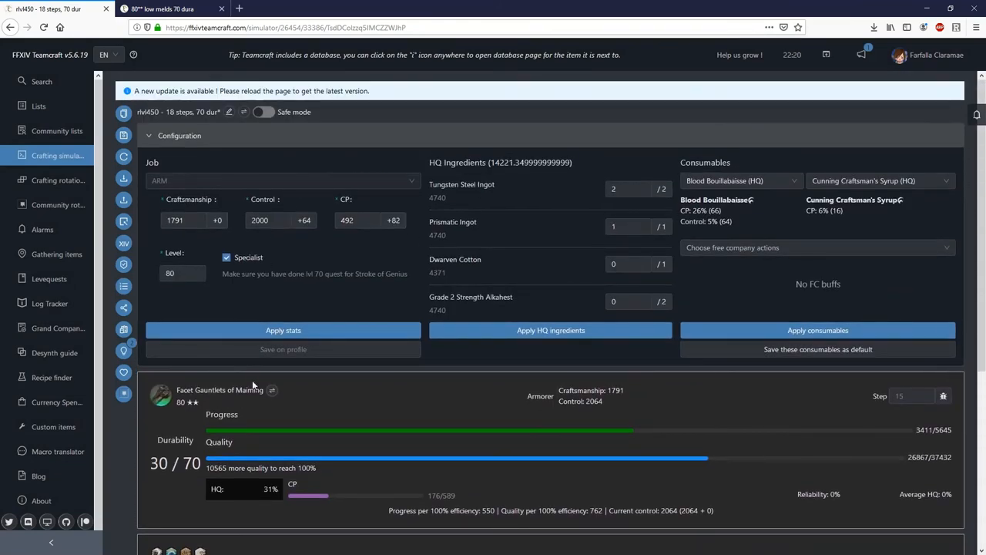
Pick Grade 2 Tincture of Strength from the recipe picker, showing zeroed Alchemist stats.
{"action": "left_click", "coordinate": [271, 390]}
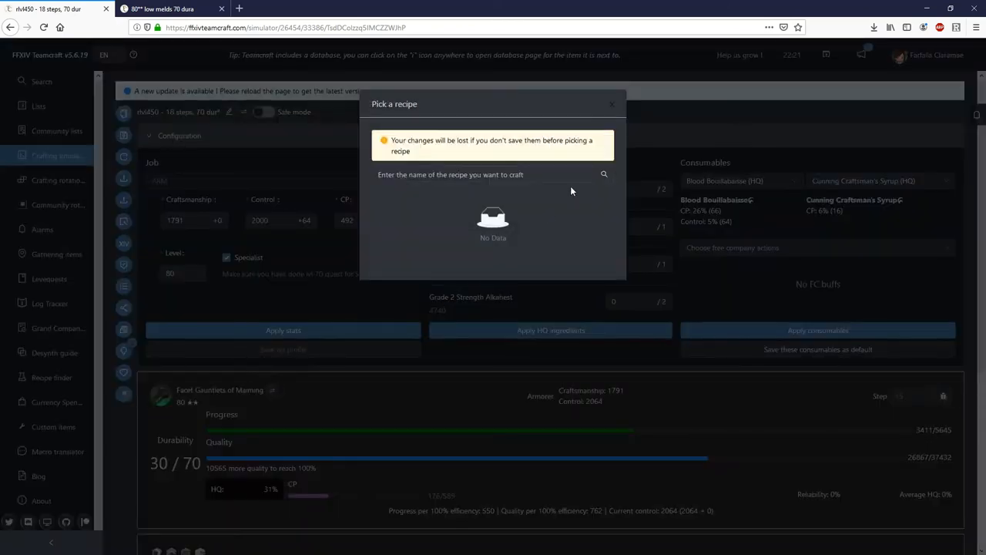
{"action": "left_click", "coordinate": [493, 174]}
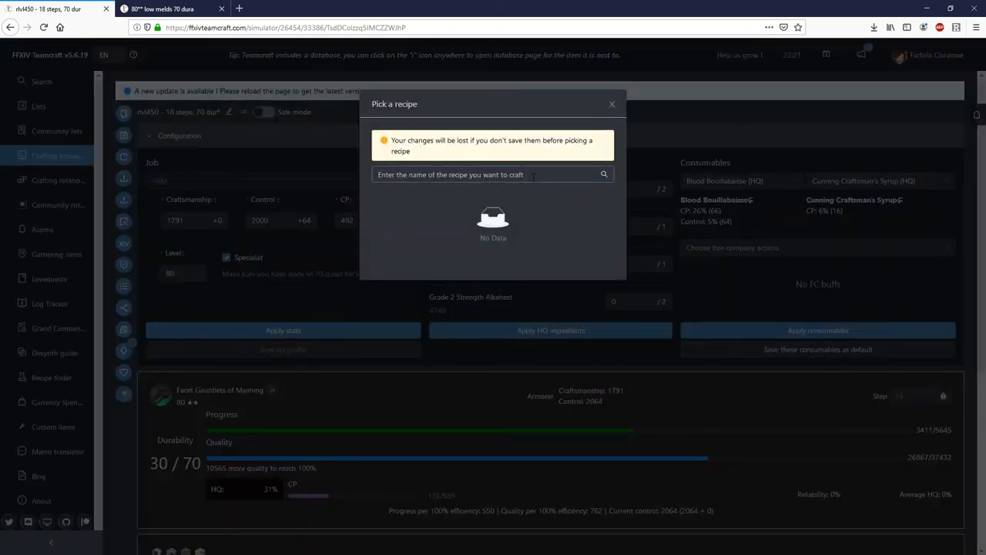
{"action": "type", "text": "grade 2 tincture"}
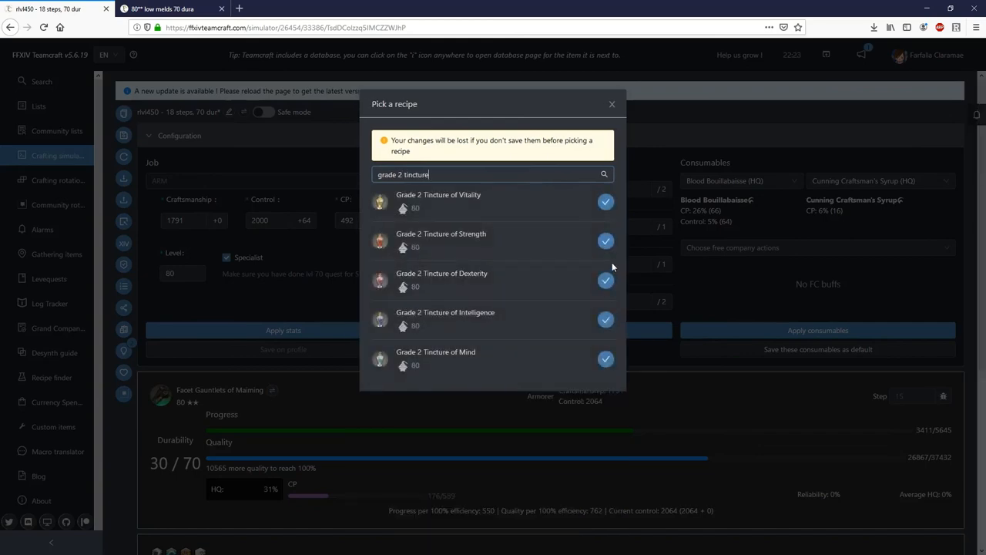
{"action": "left_click", "coordinate": [441, 234]}
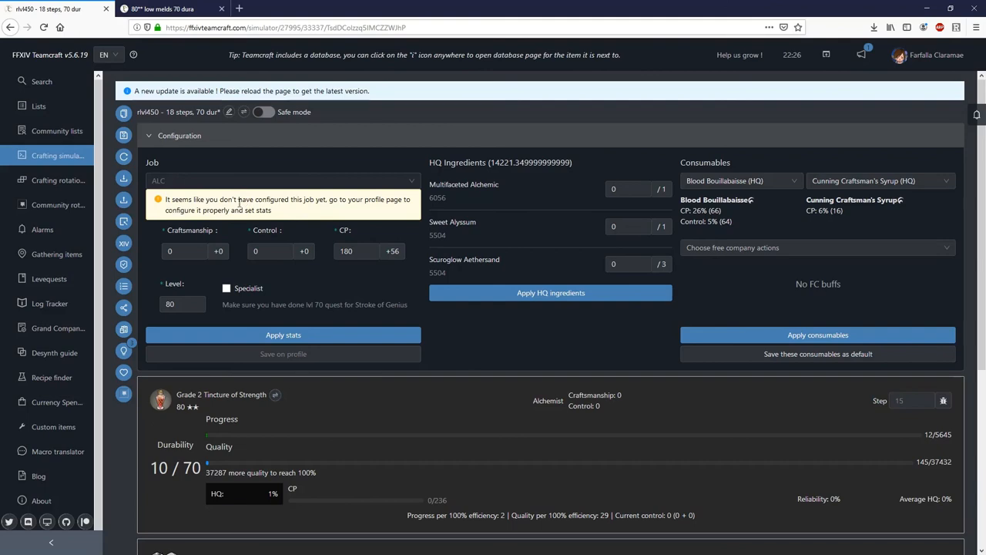
{"action": "mouse_move", "coordinate": [496, 379]}
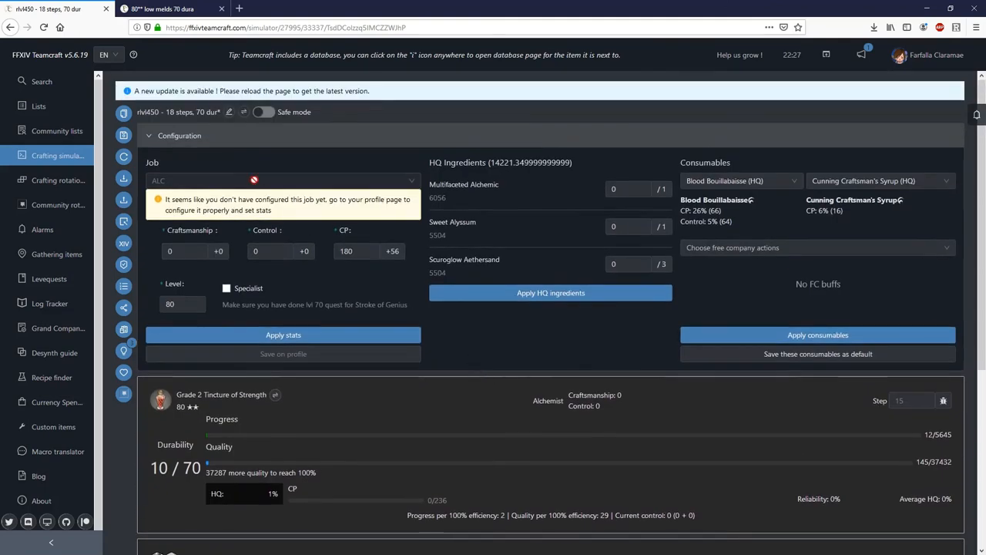
{"action": "scroll", "scroll_direction": "down", "scroll_amount": 3}
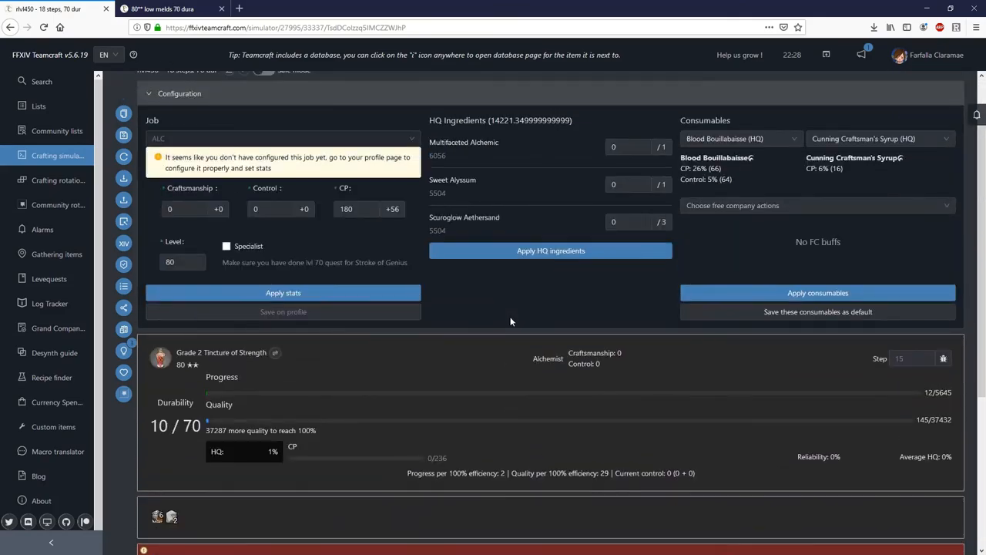